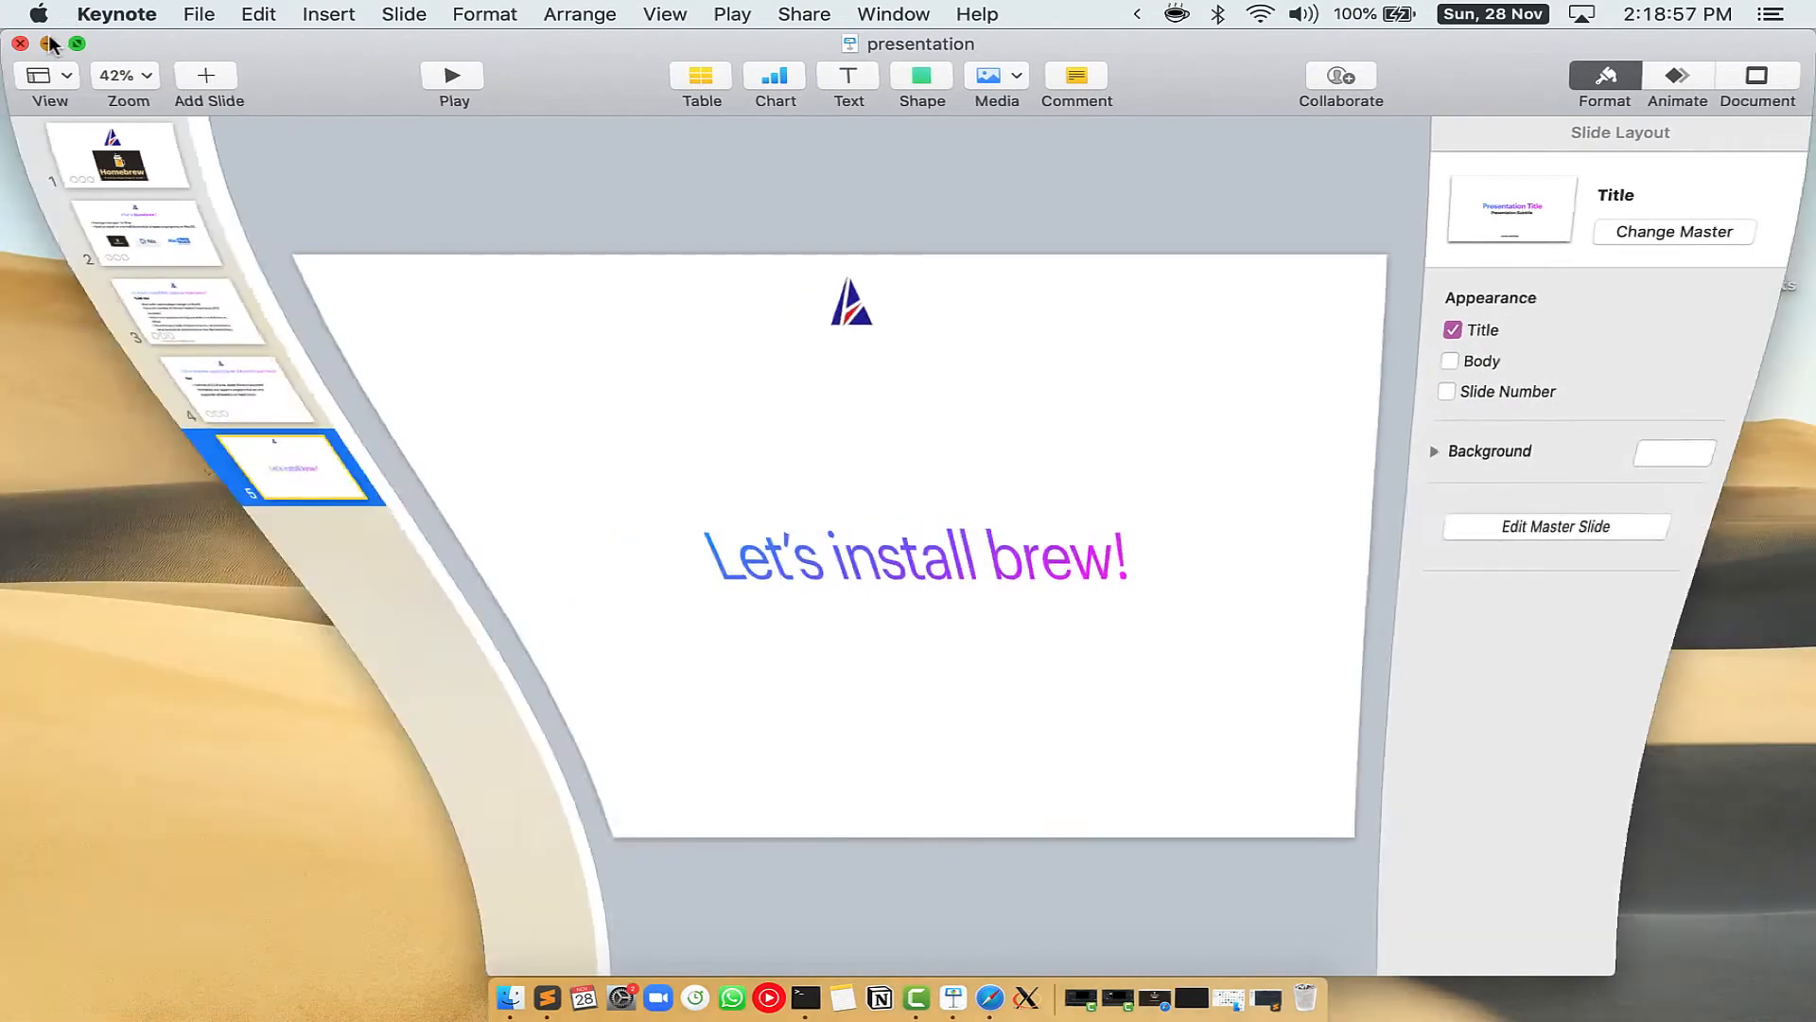
# Close the Keynote presentation and launch Terminal through a Spotlight search
pyautogui.click(17, 43)
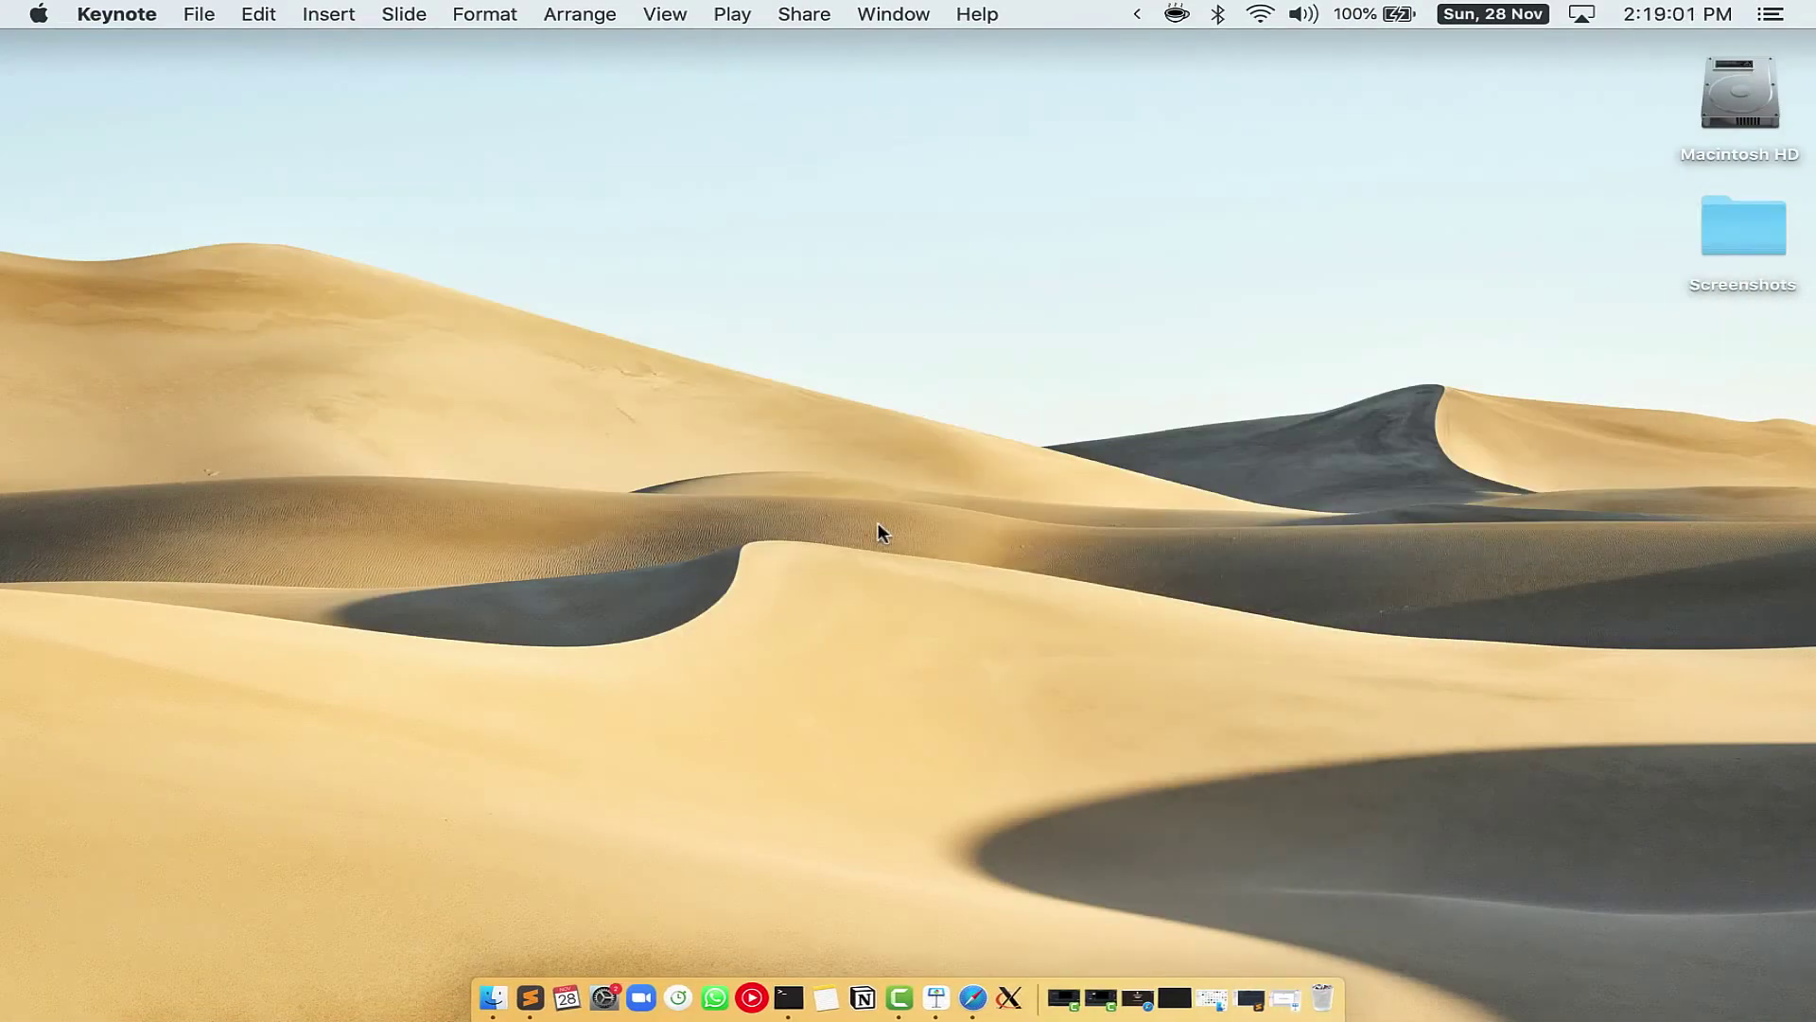
pyautogui.press('cmd+space')
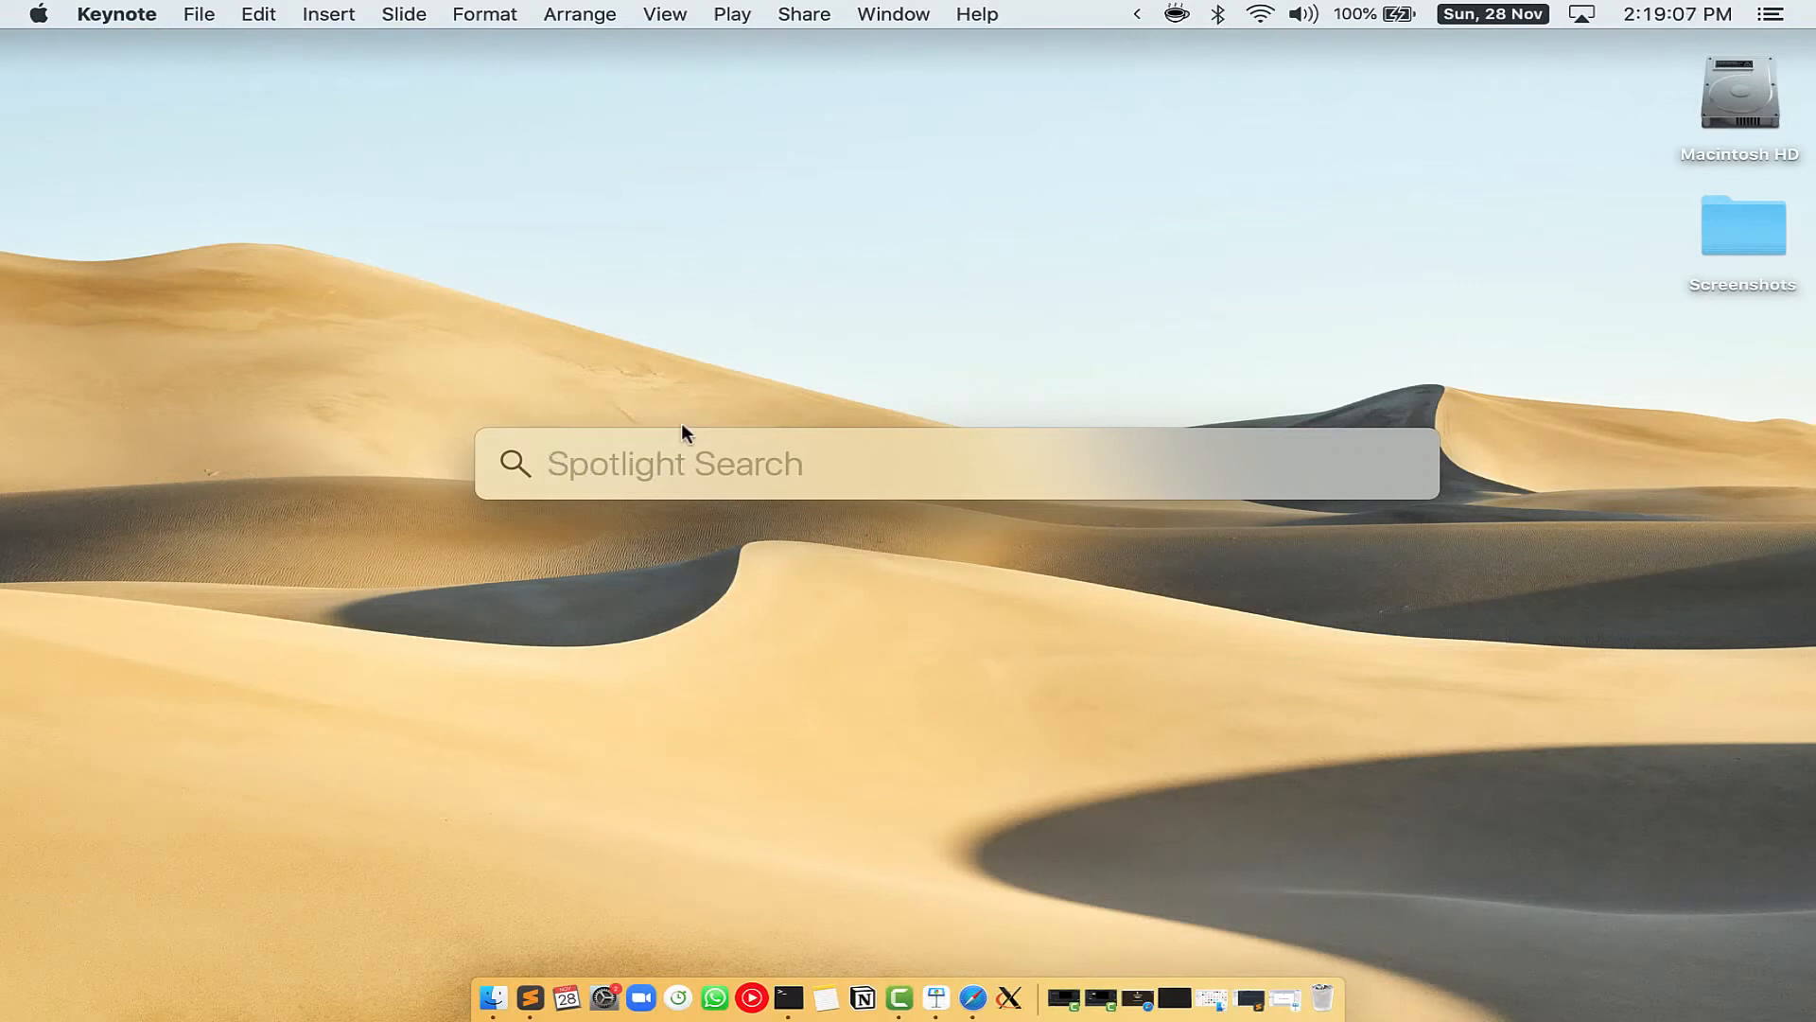
pyautogui.moveTo(862, 487)
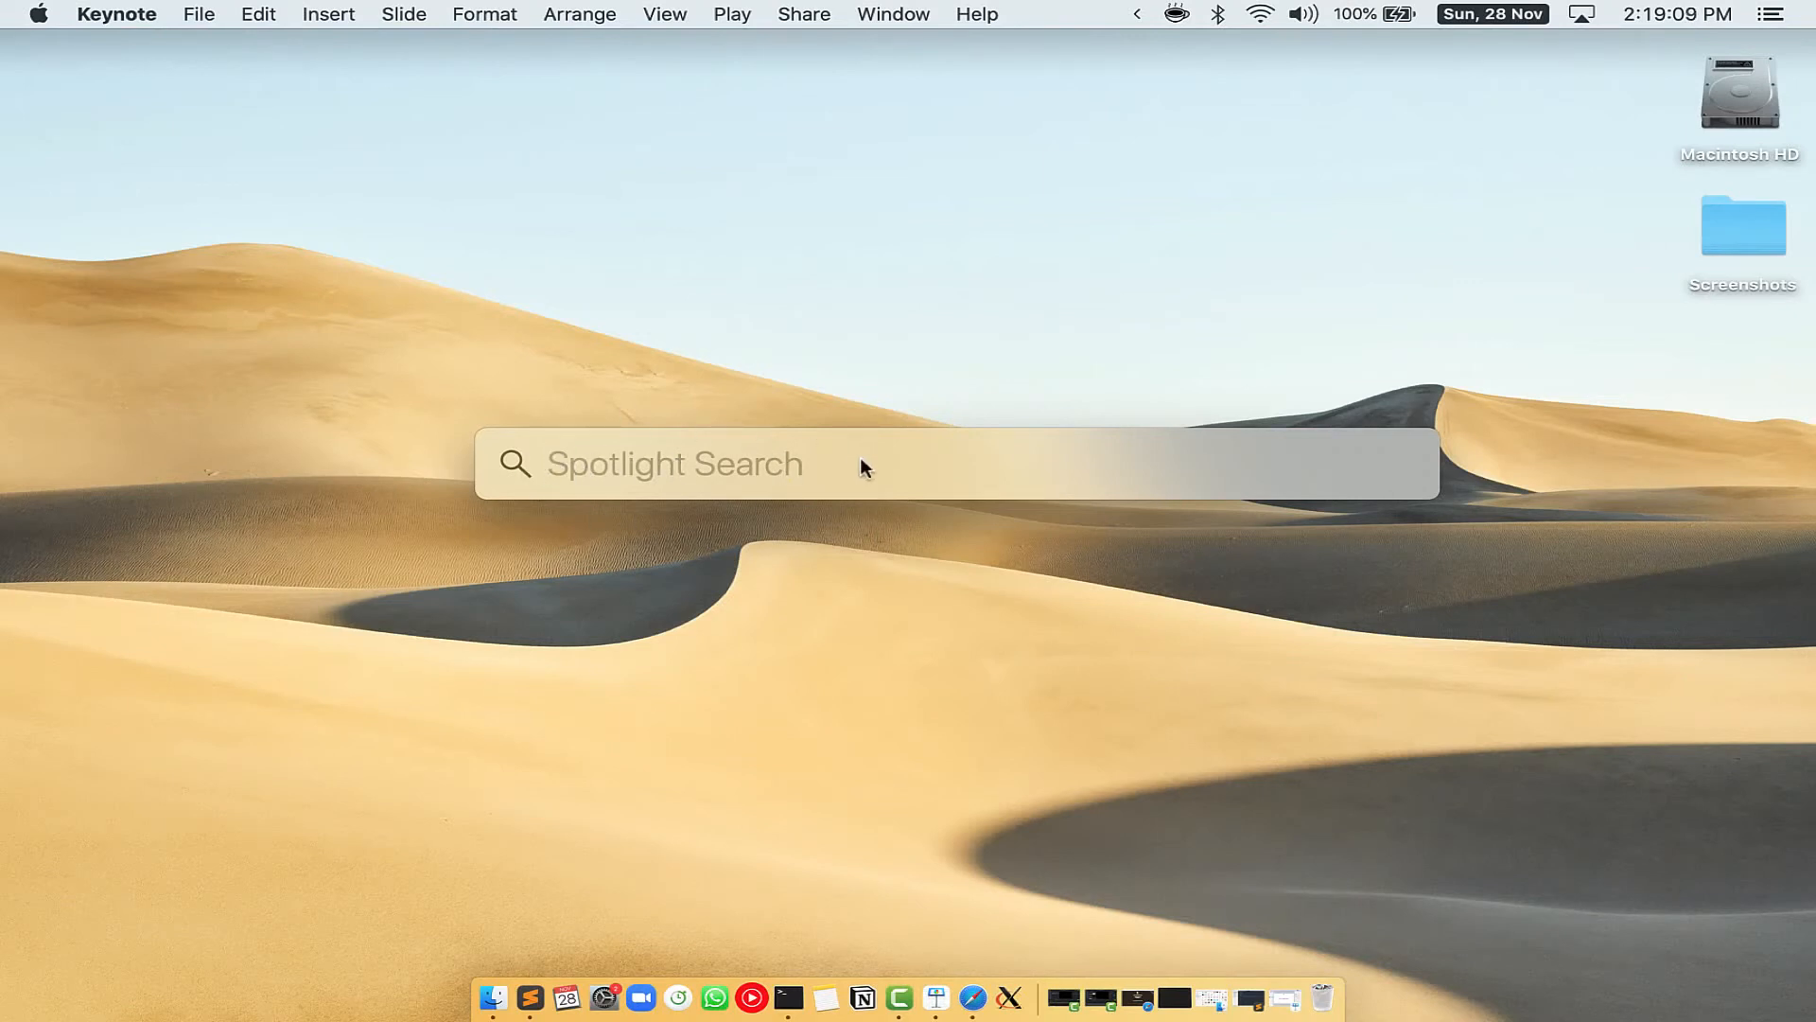
pyautogui.write('Terminal')
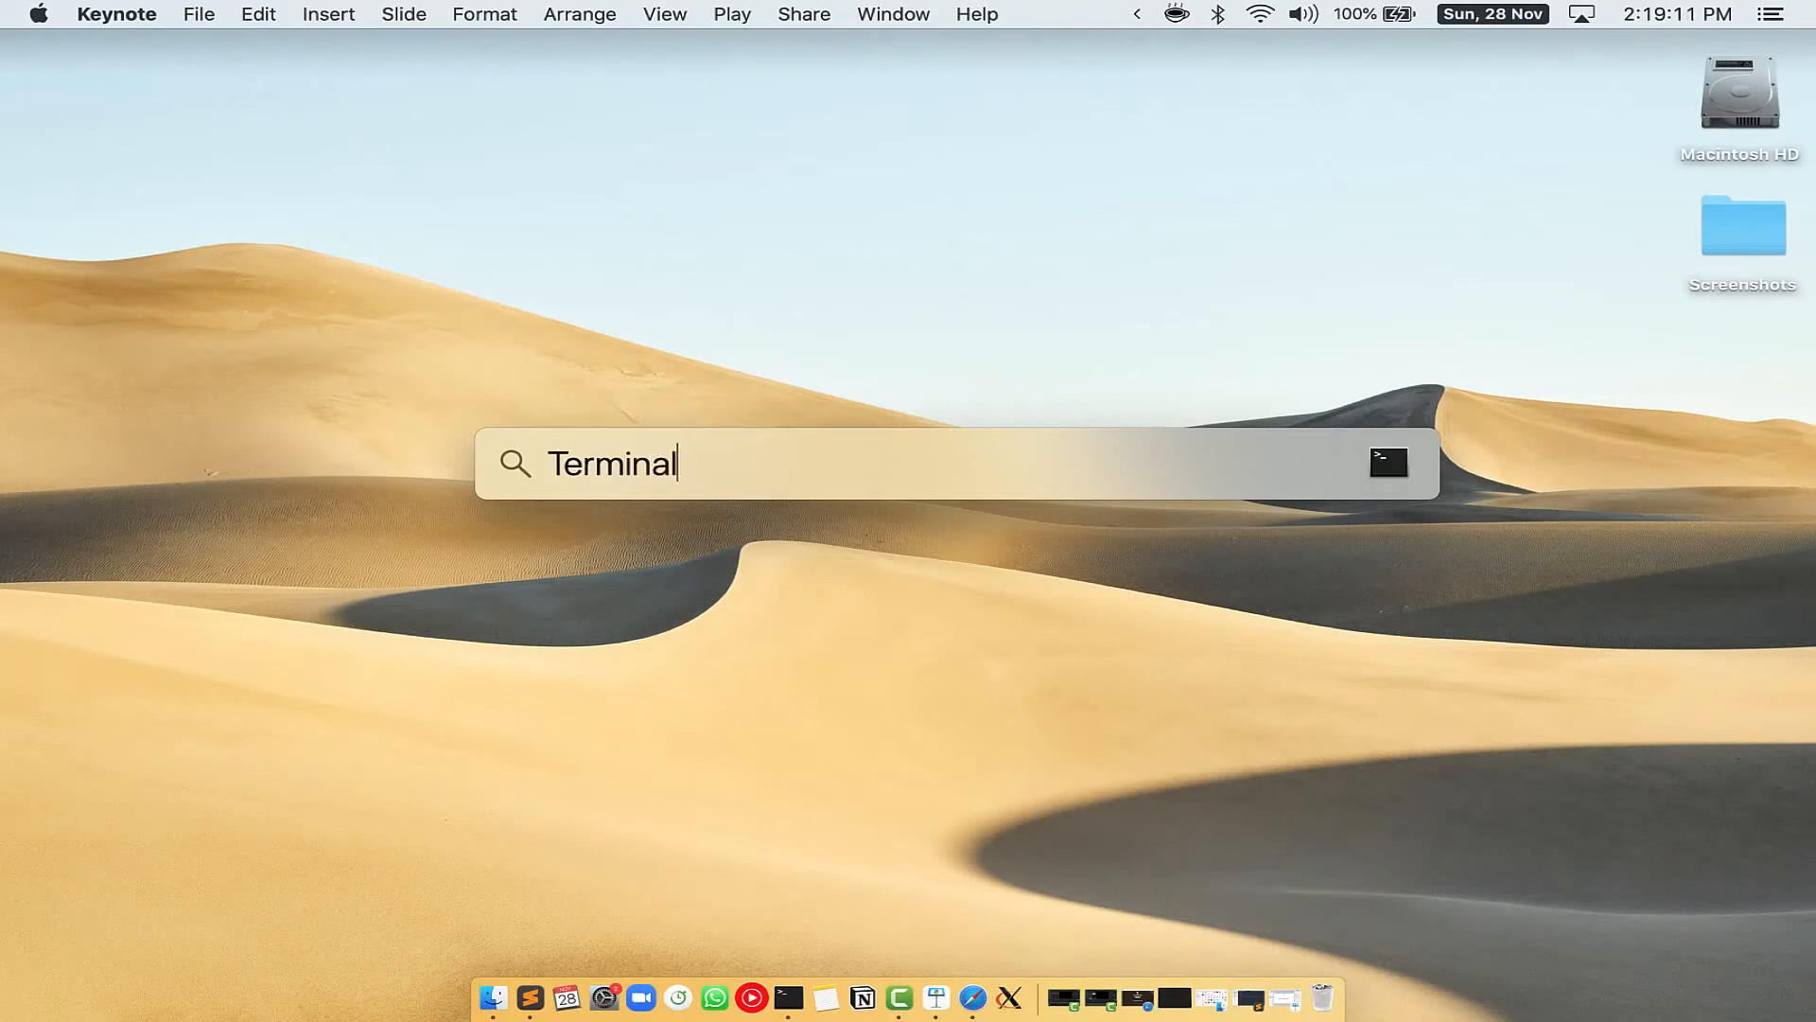
pyautogui.press('Return')
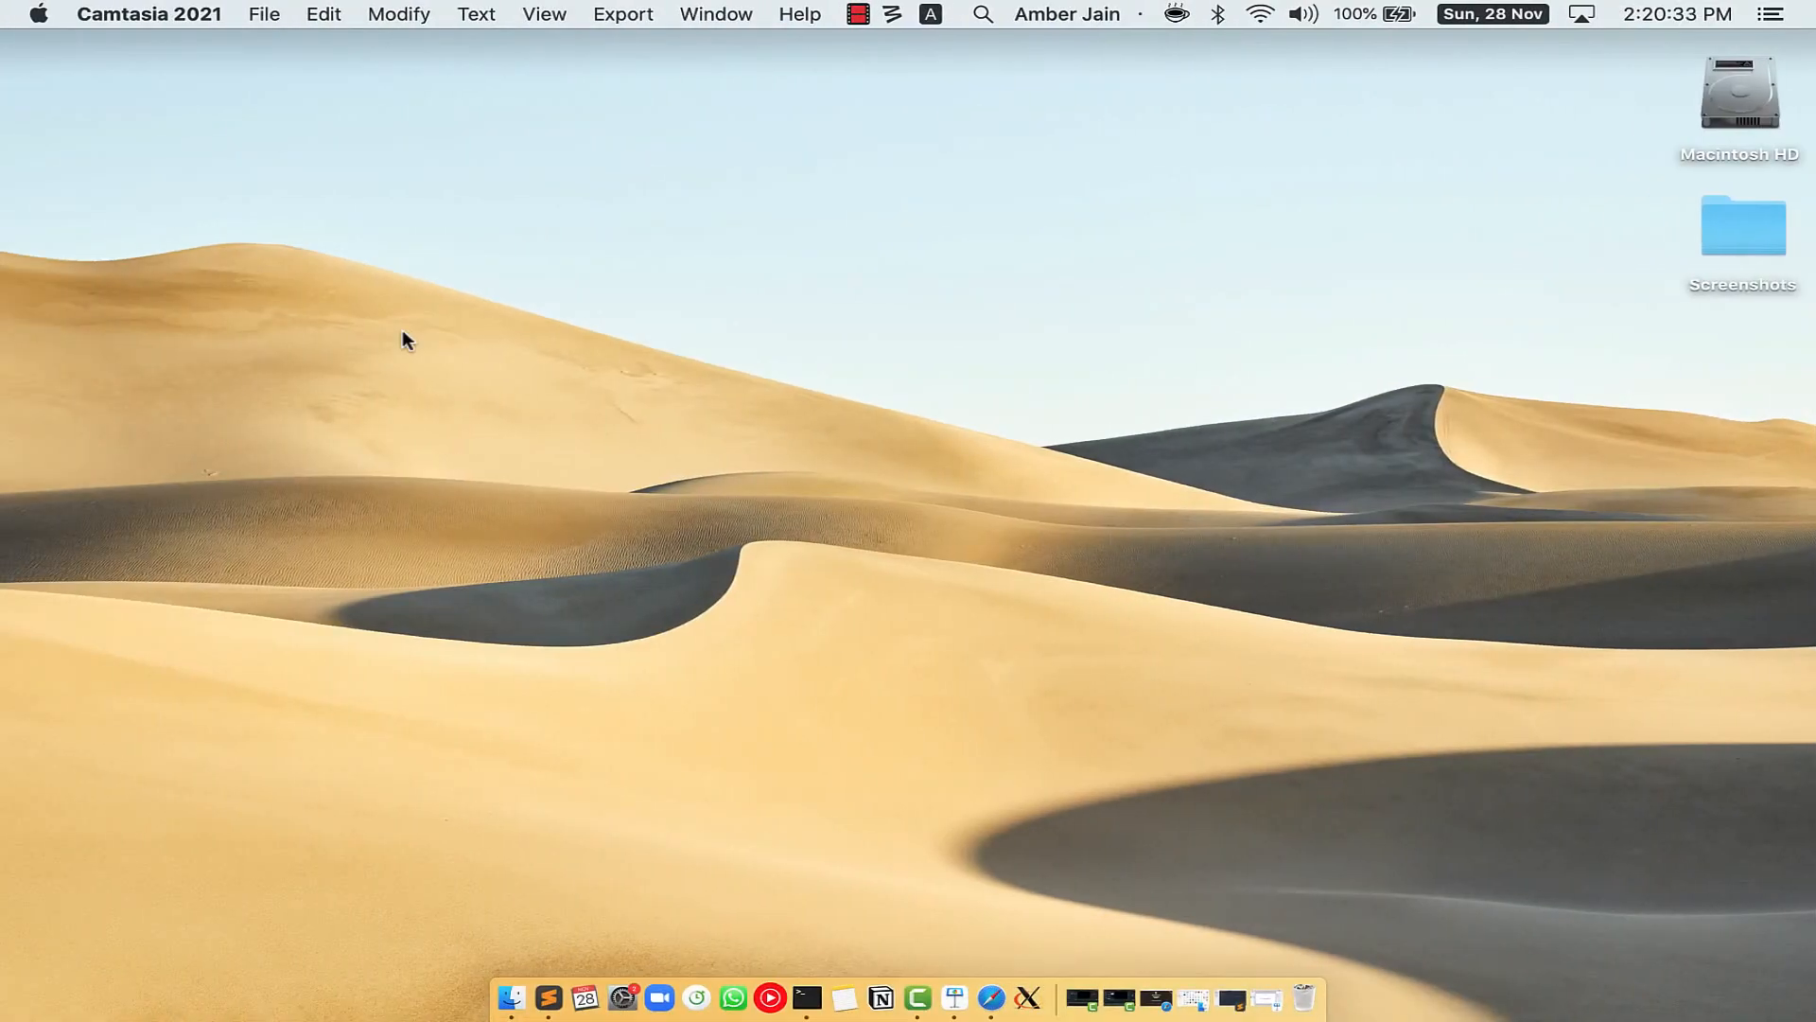
# Switch to Safari on brew.sh and select the Homebrew install command
pyautogui.click(1006, 988)
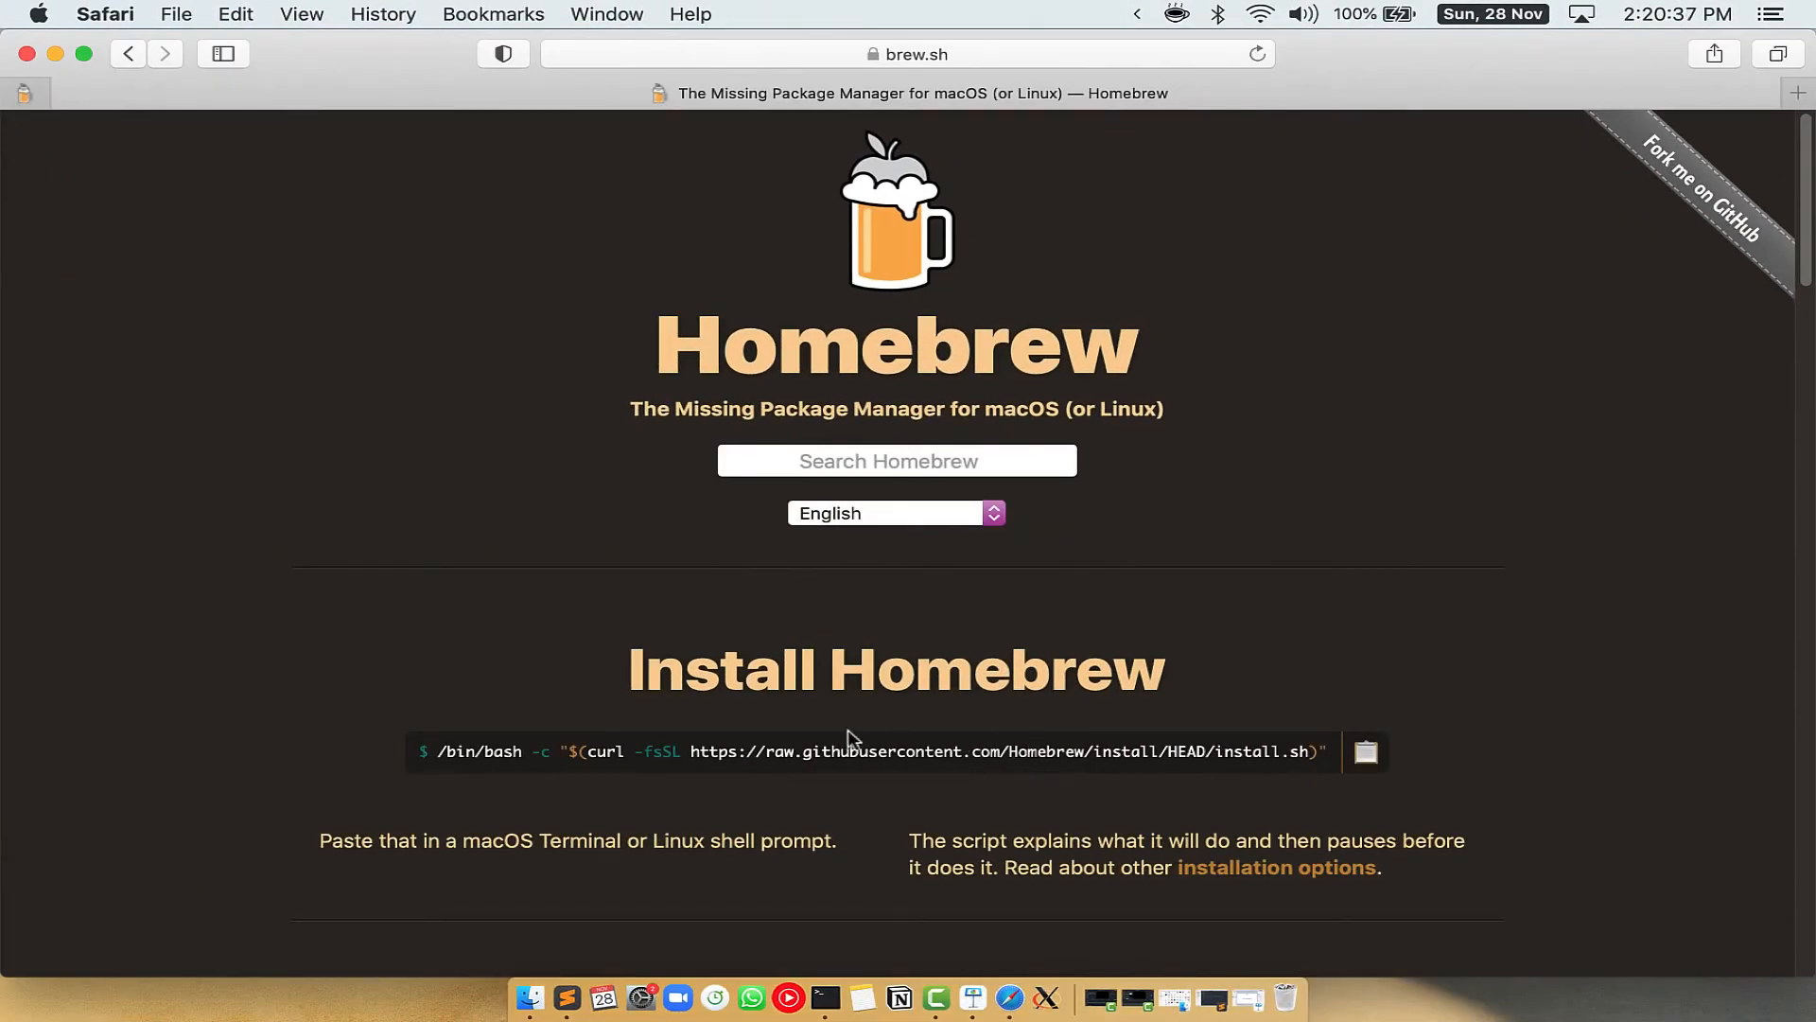
pyautogui.moveTo(981, 643)
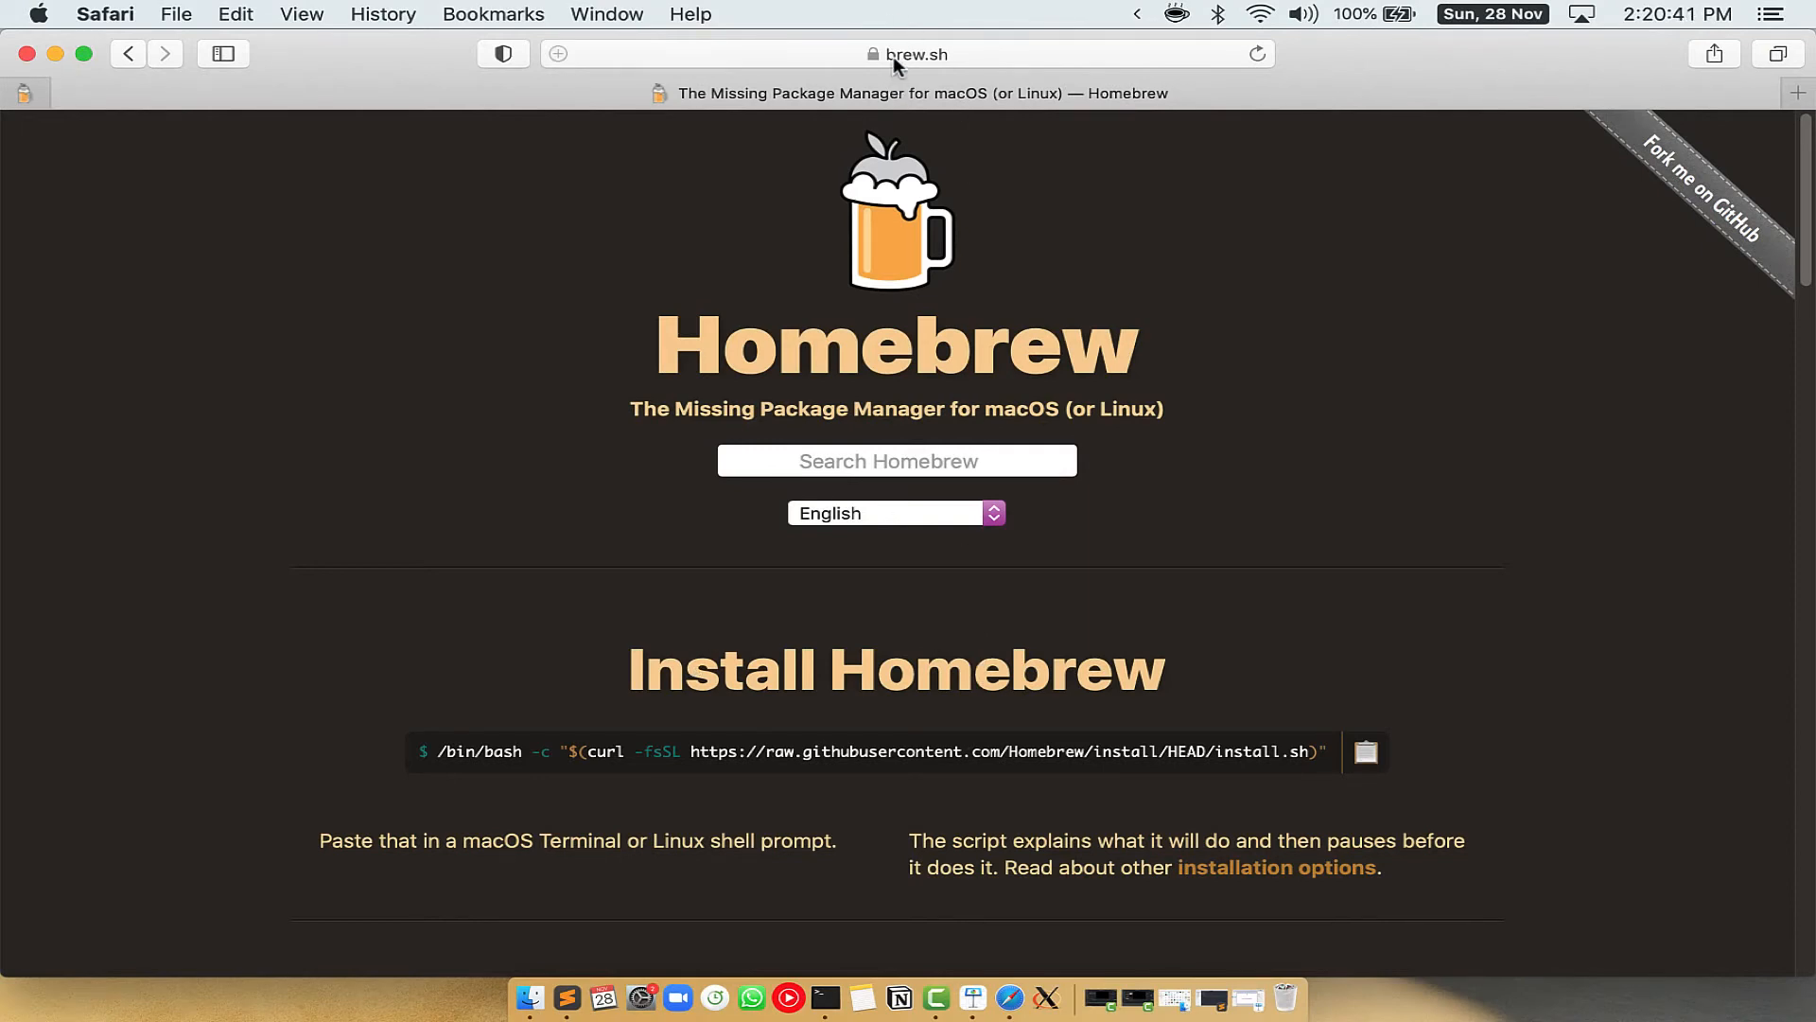
pyautogui.click(915, 54)
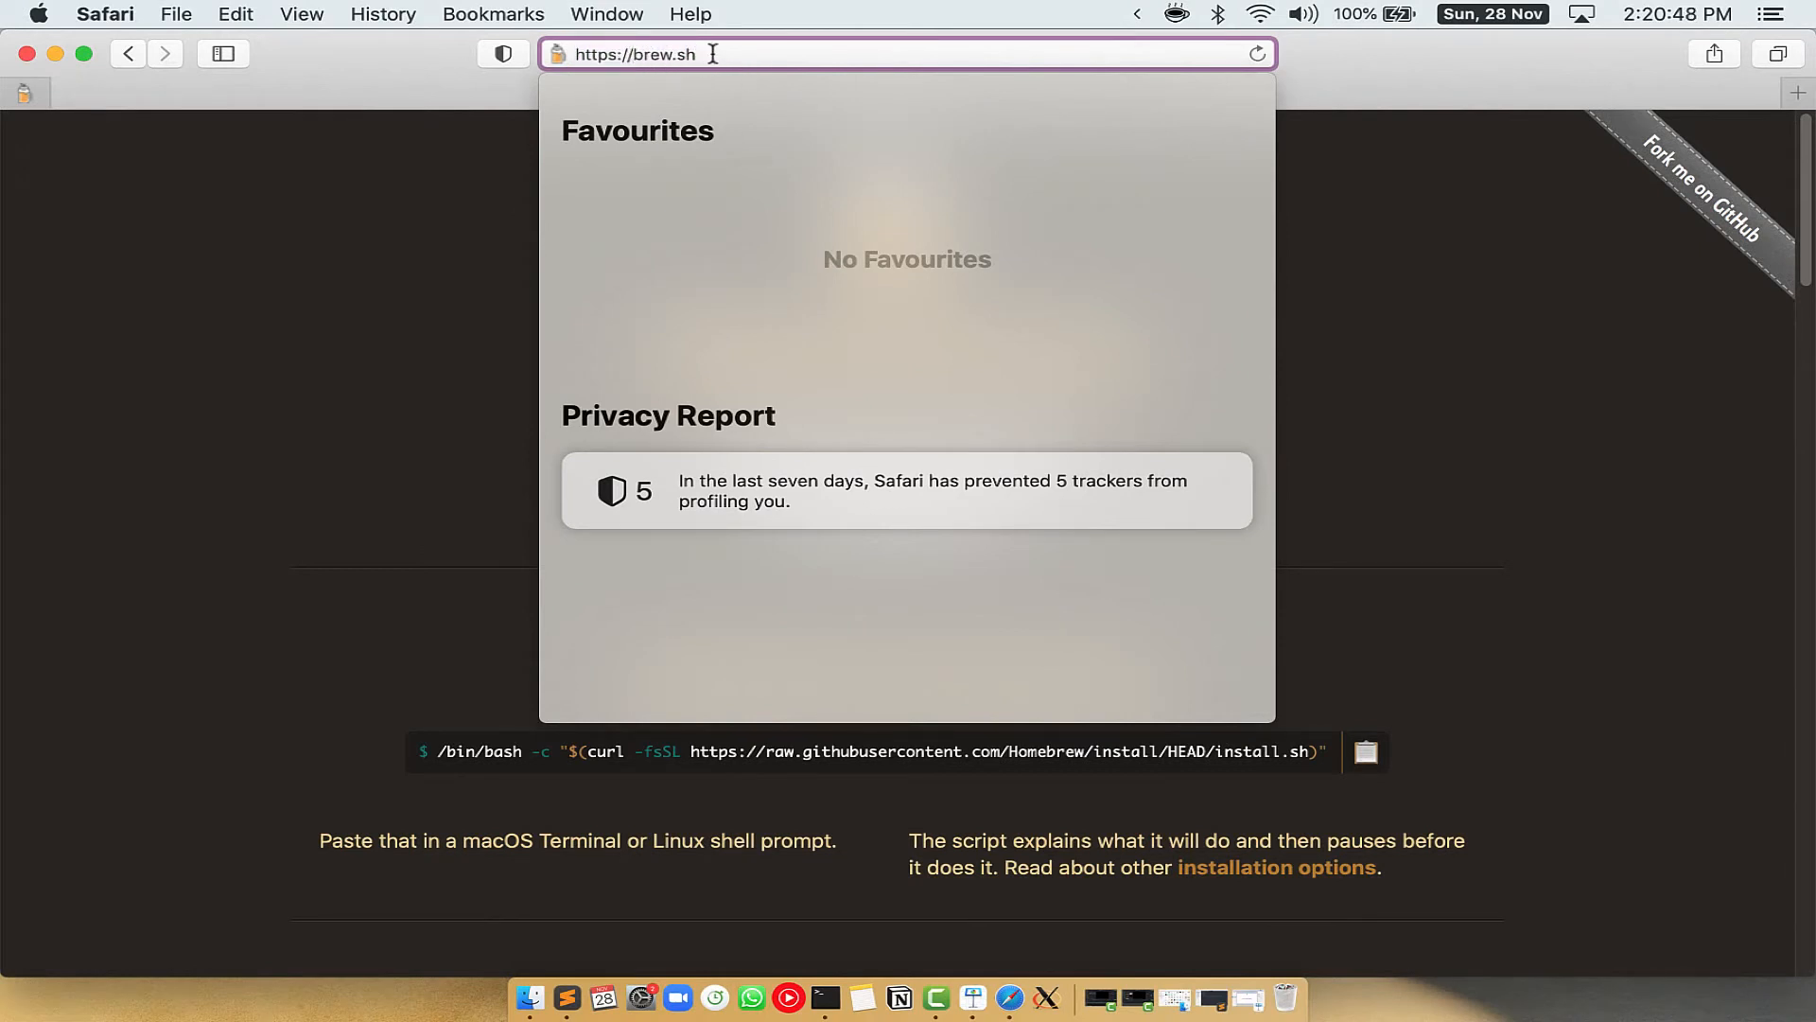
pyautogui.press('Return')
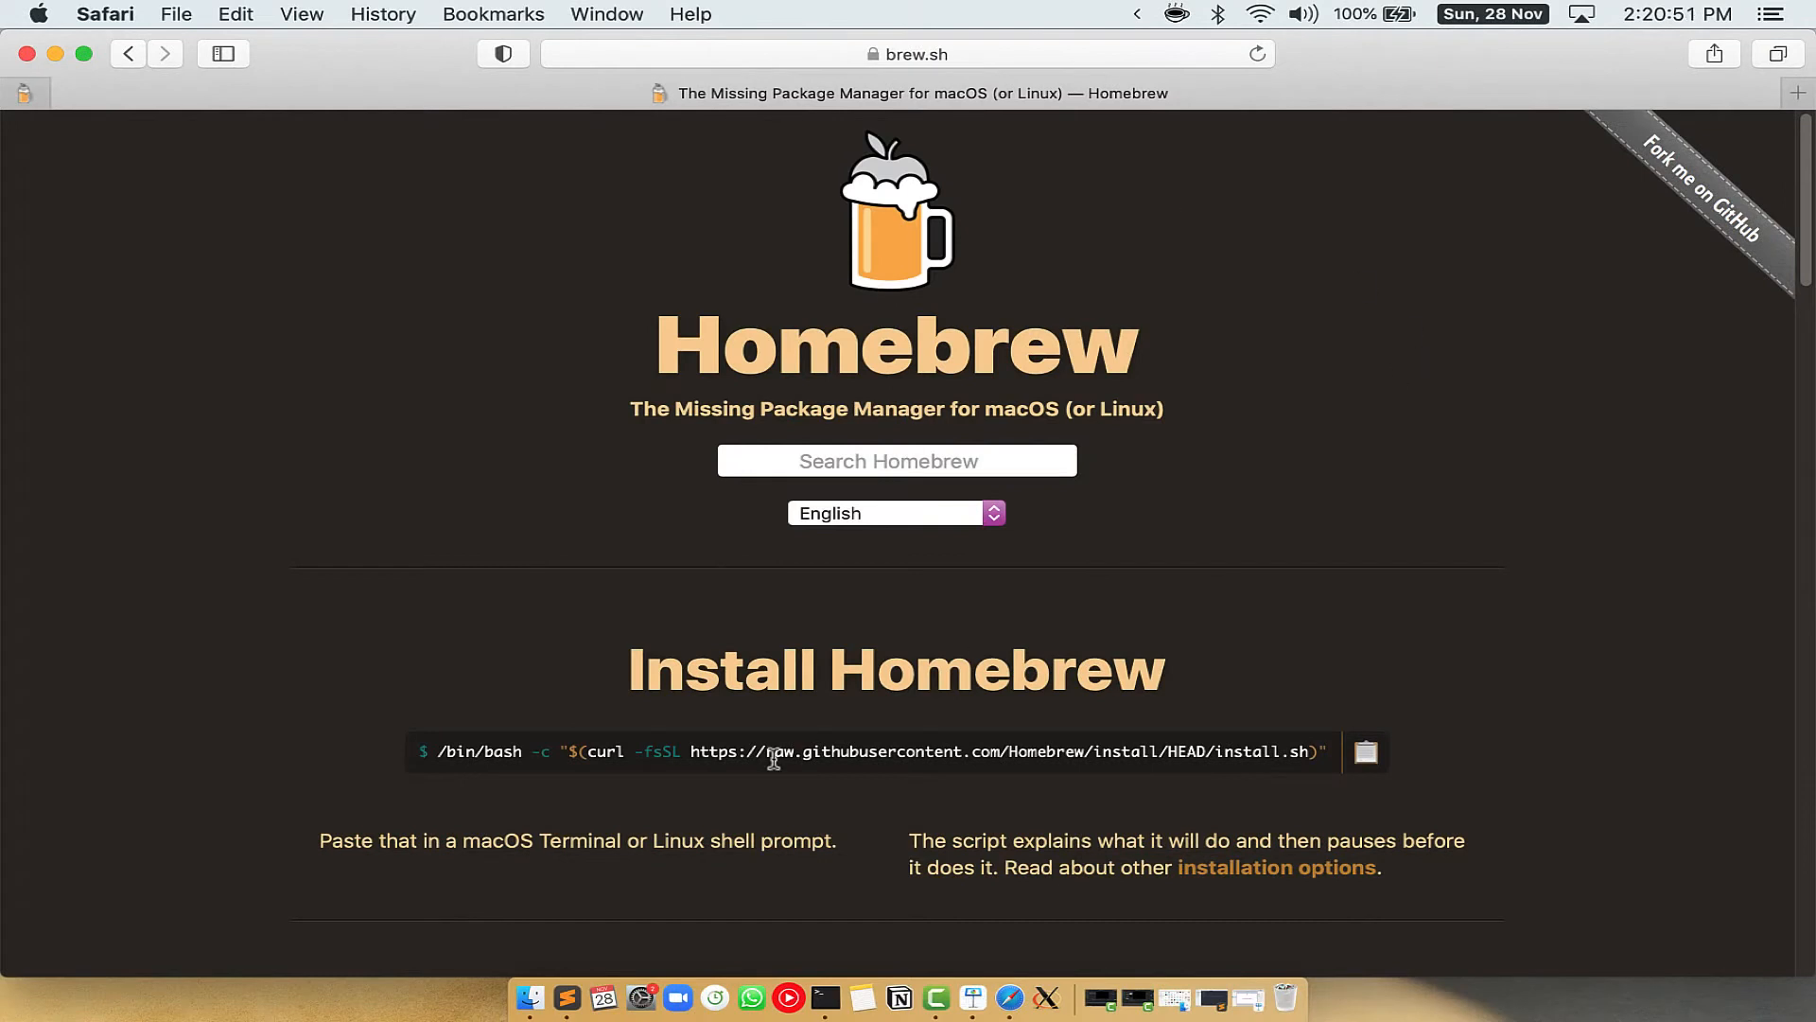
pyautogui.doubleClick(714, 669)
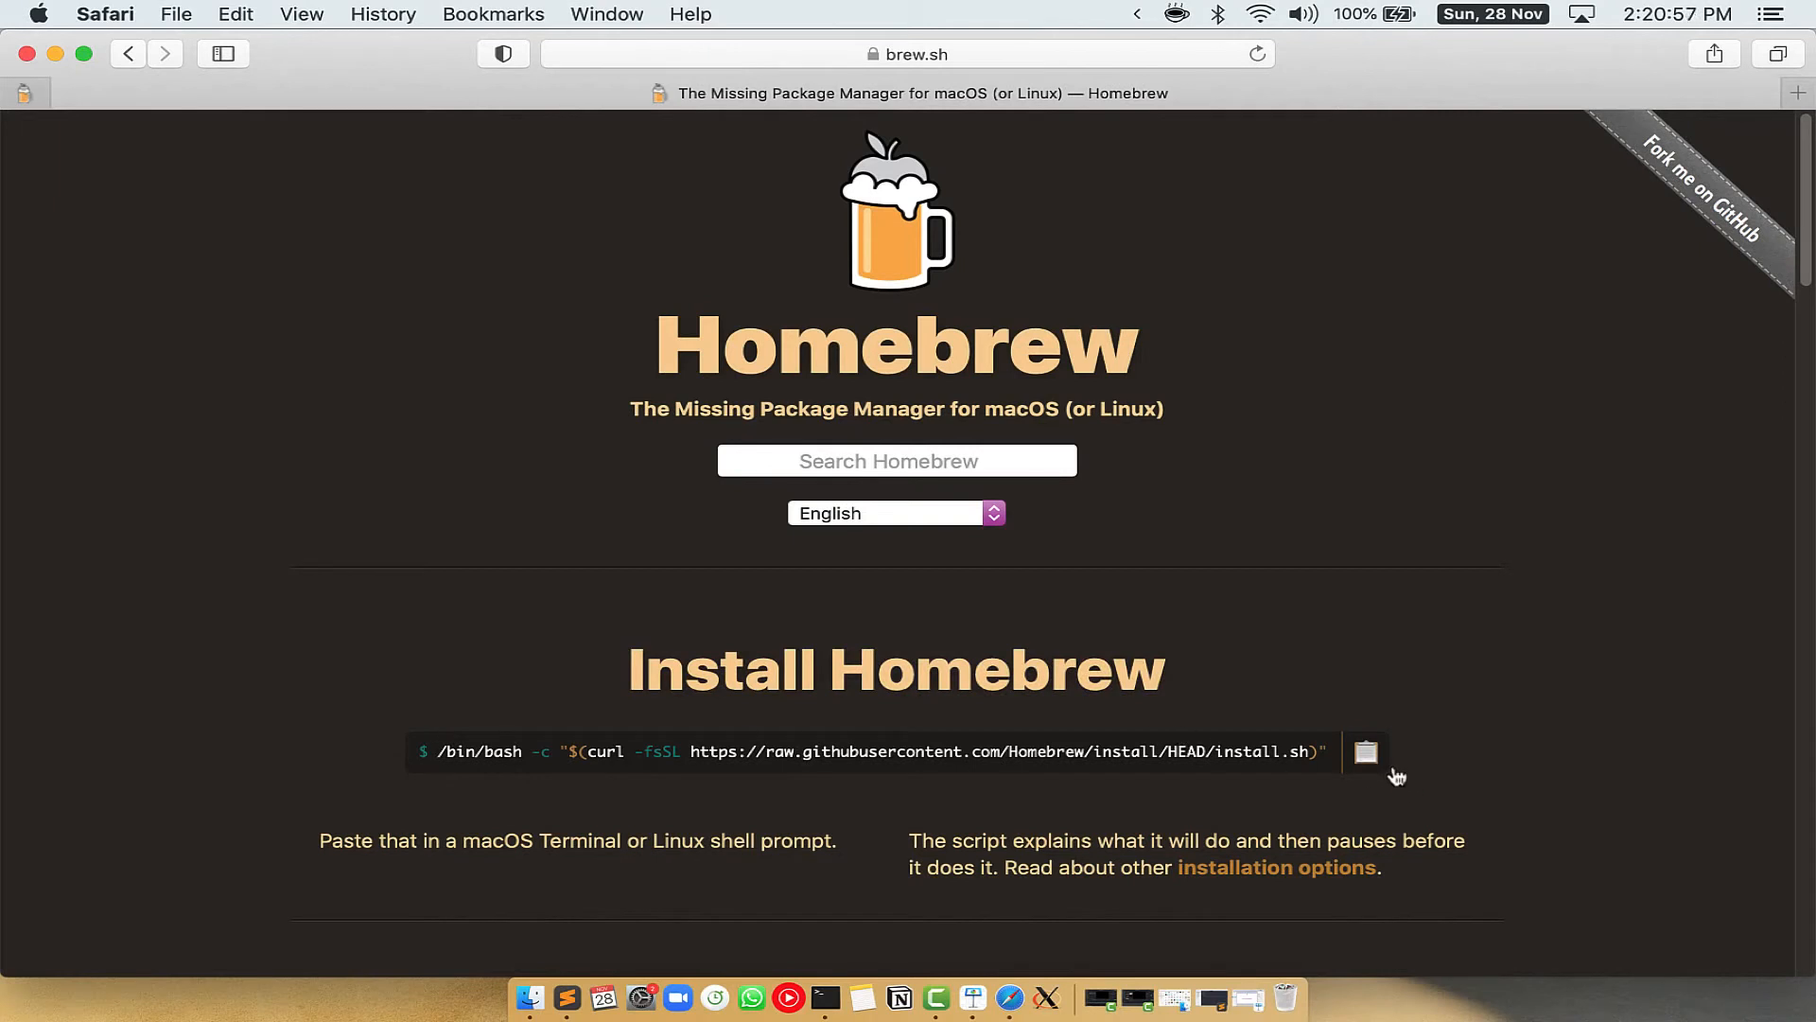
pyautogui.moveTo(1395, 770)
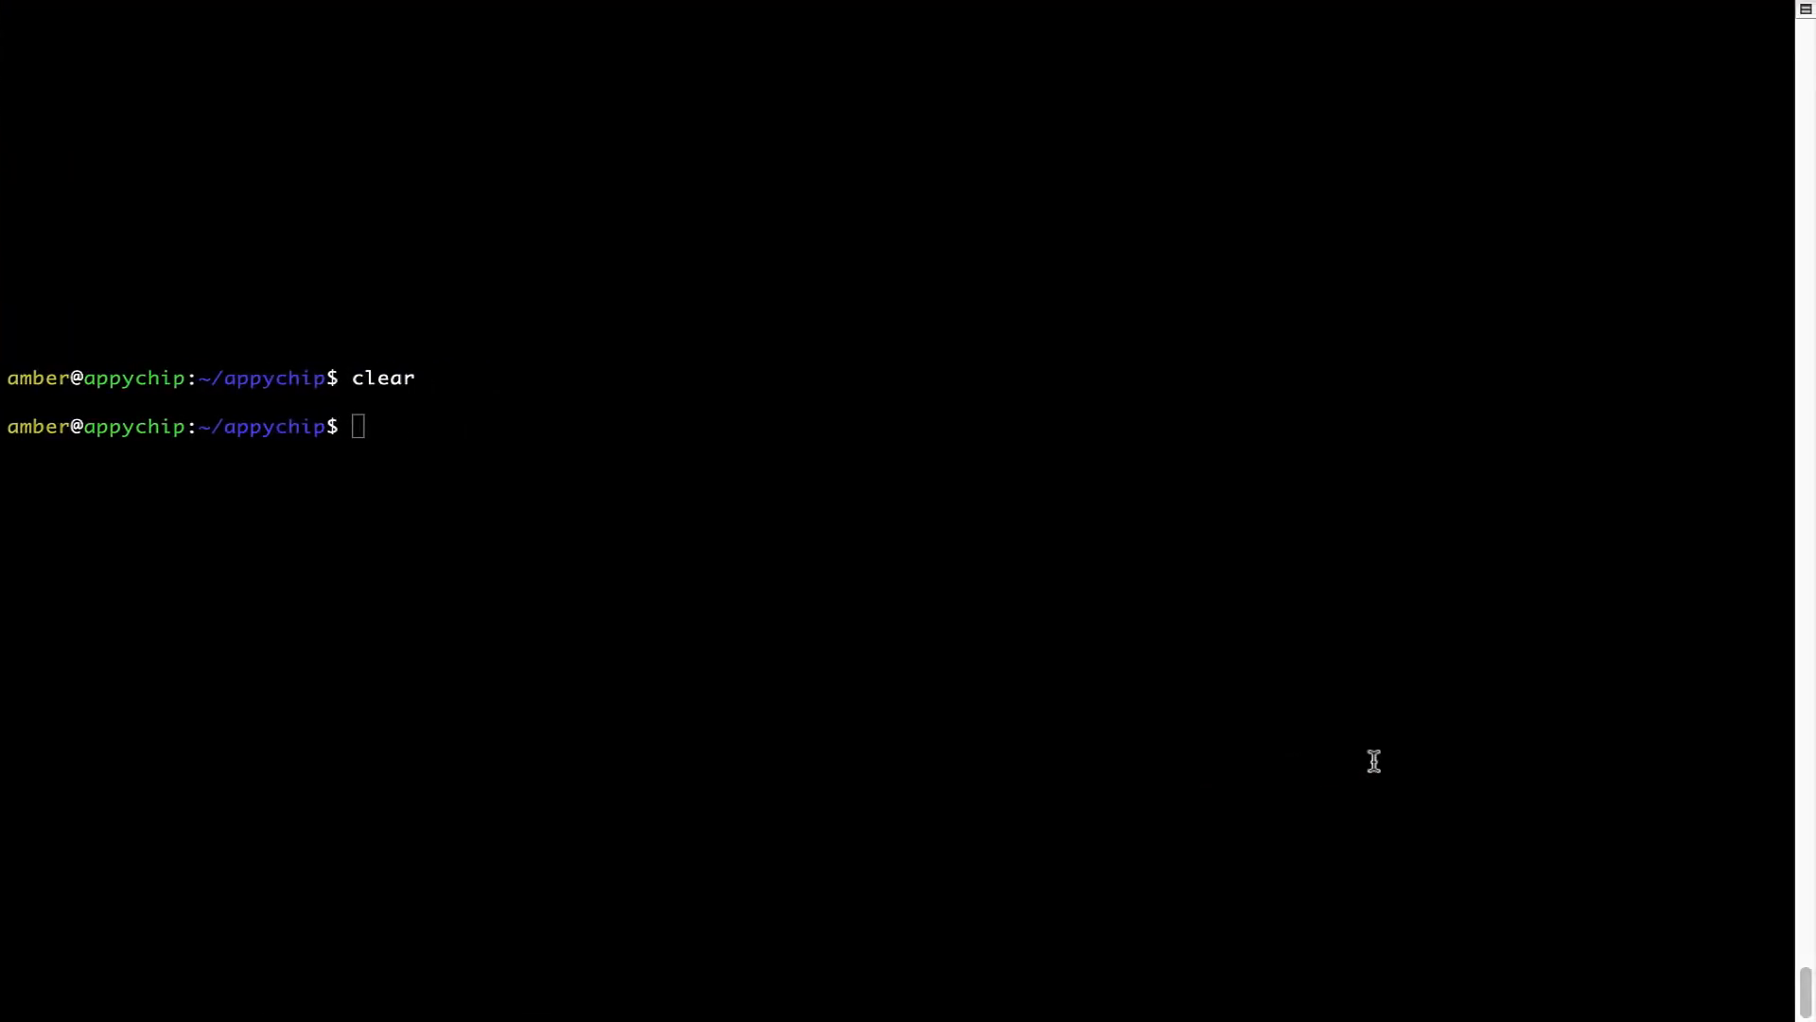
# Paste and run the Homebrew install command, confirming to continue the installation
pyautogui.rightClick(564, 405)
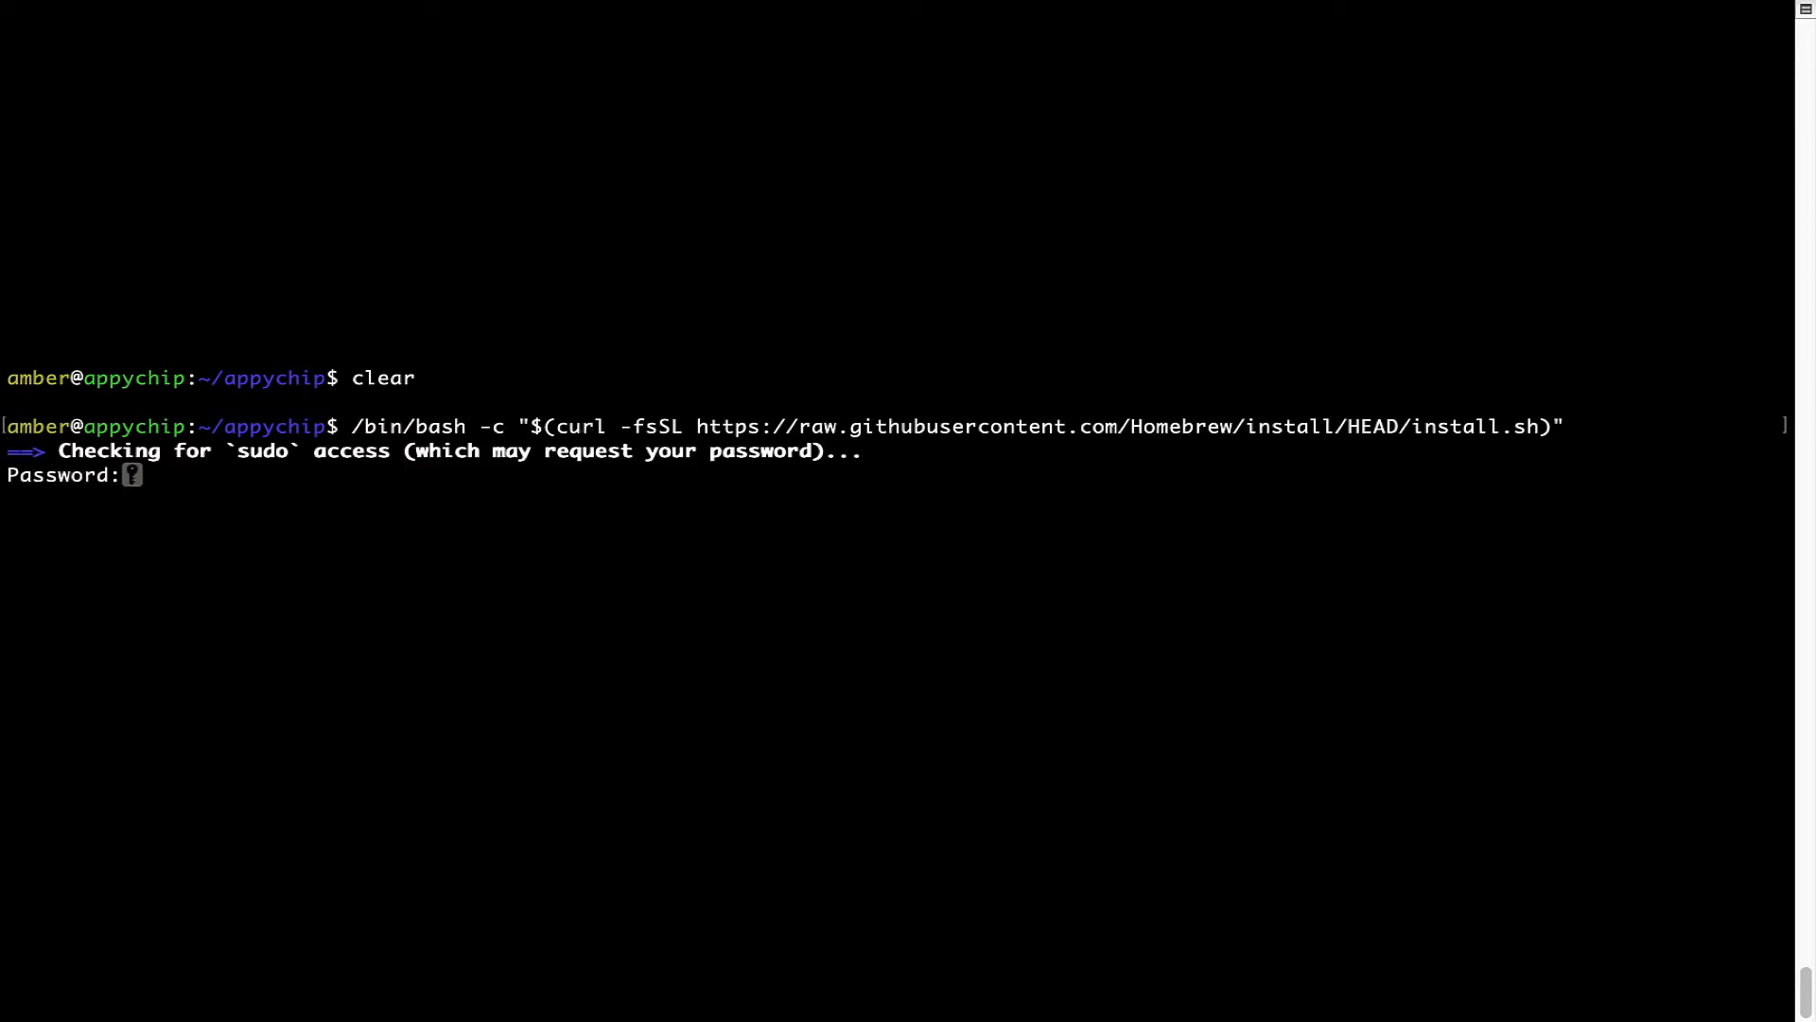
pyautogui.press('Return')
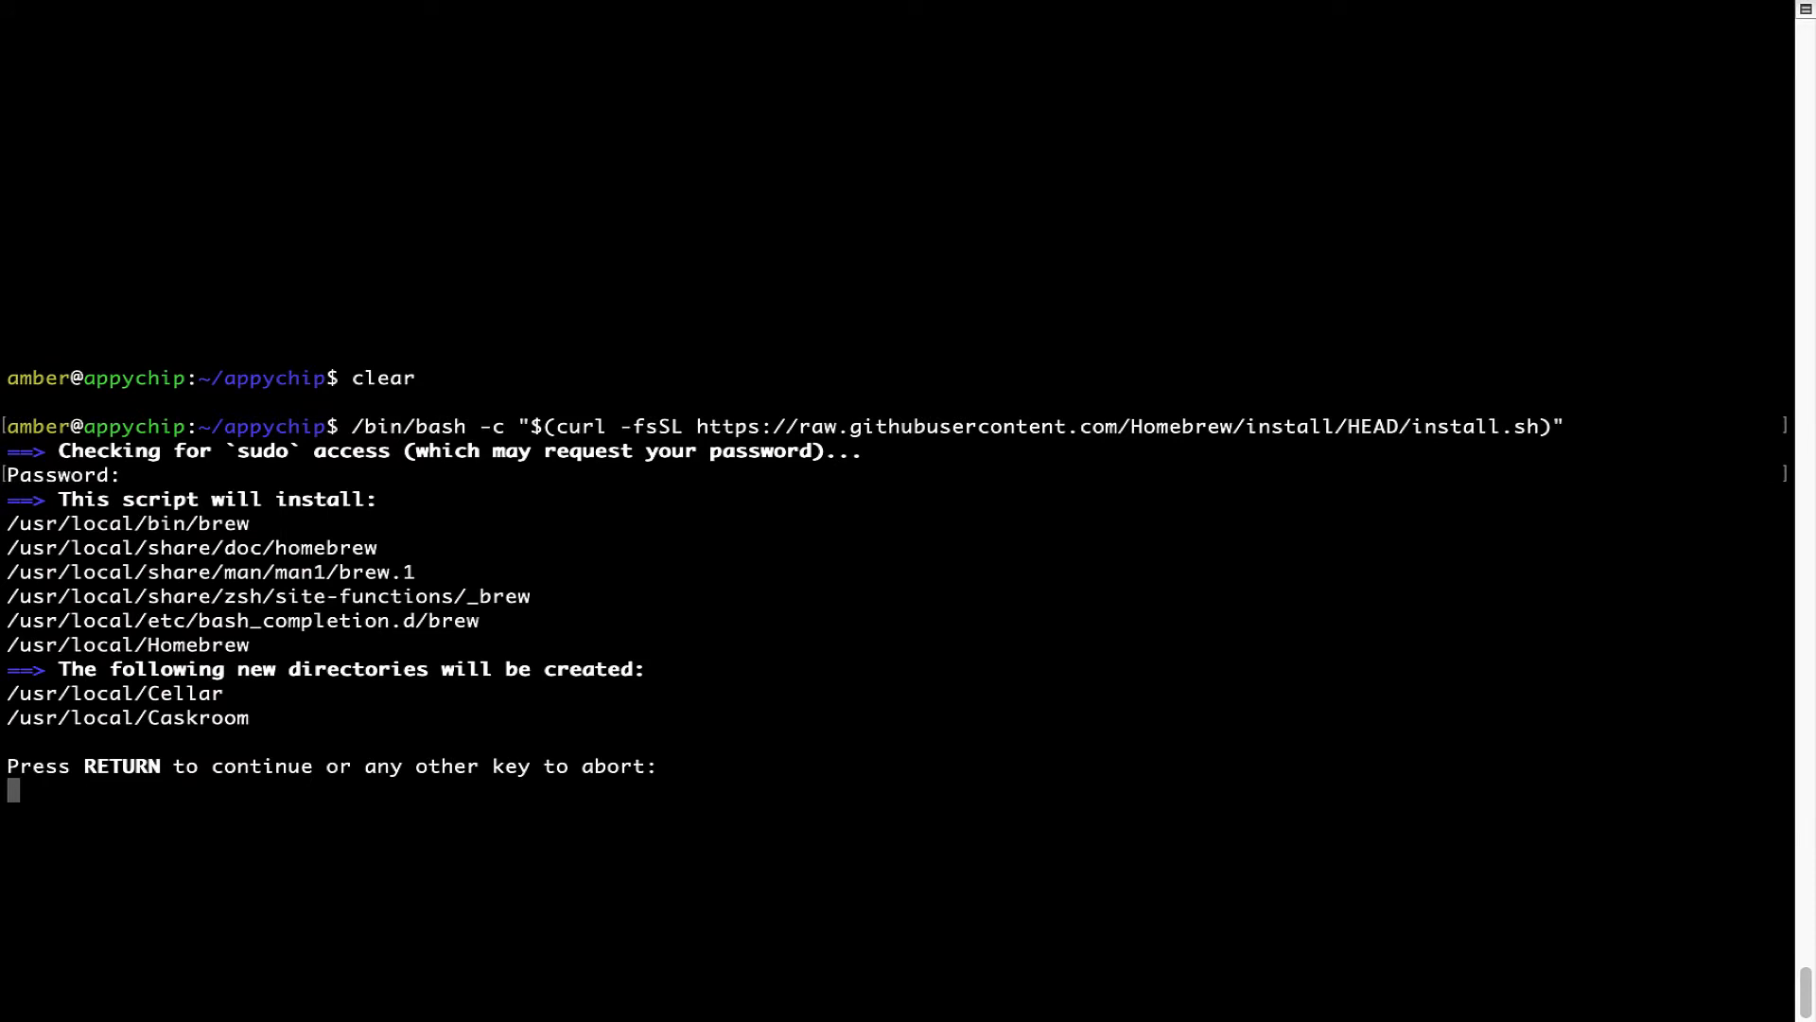
pyautogui.moveTo(35, 799)
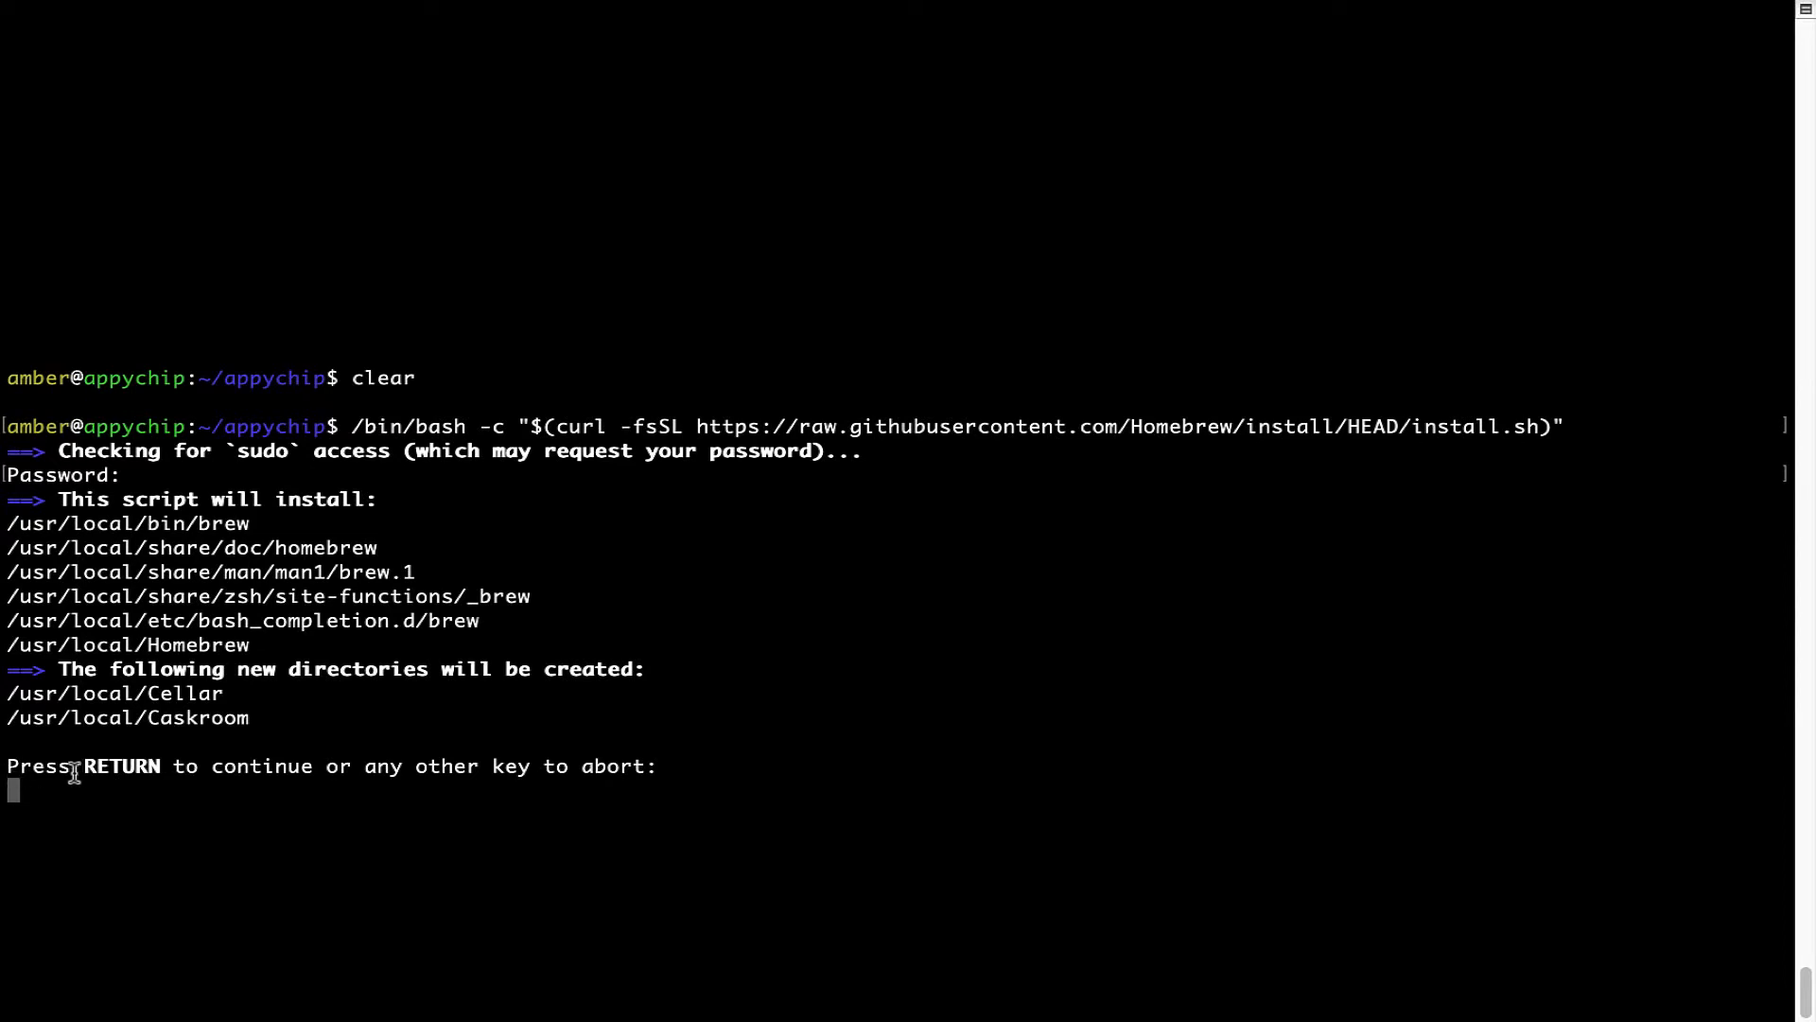
pyautogui.moveTo(357, 779)
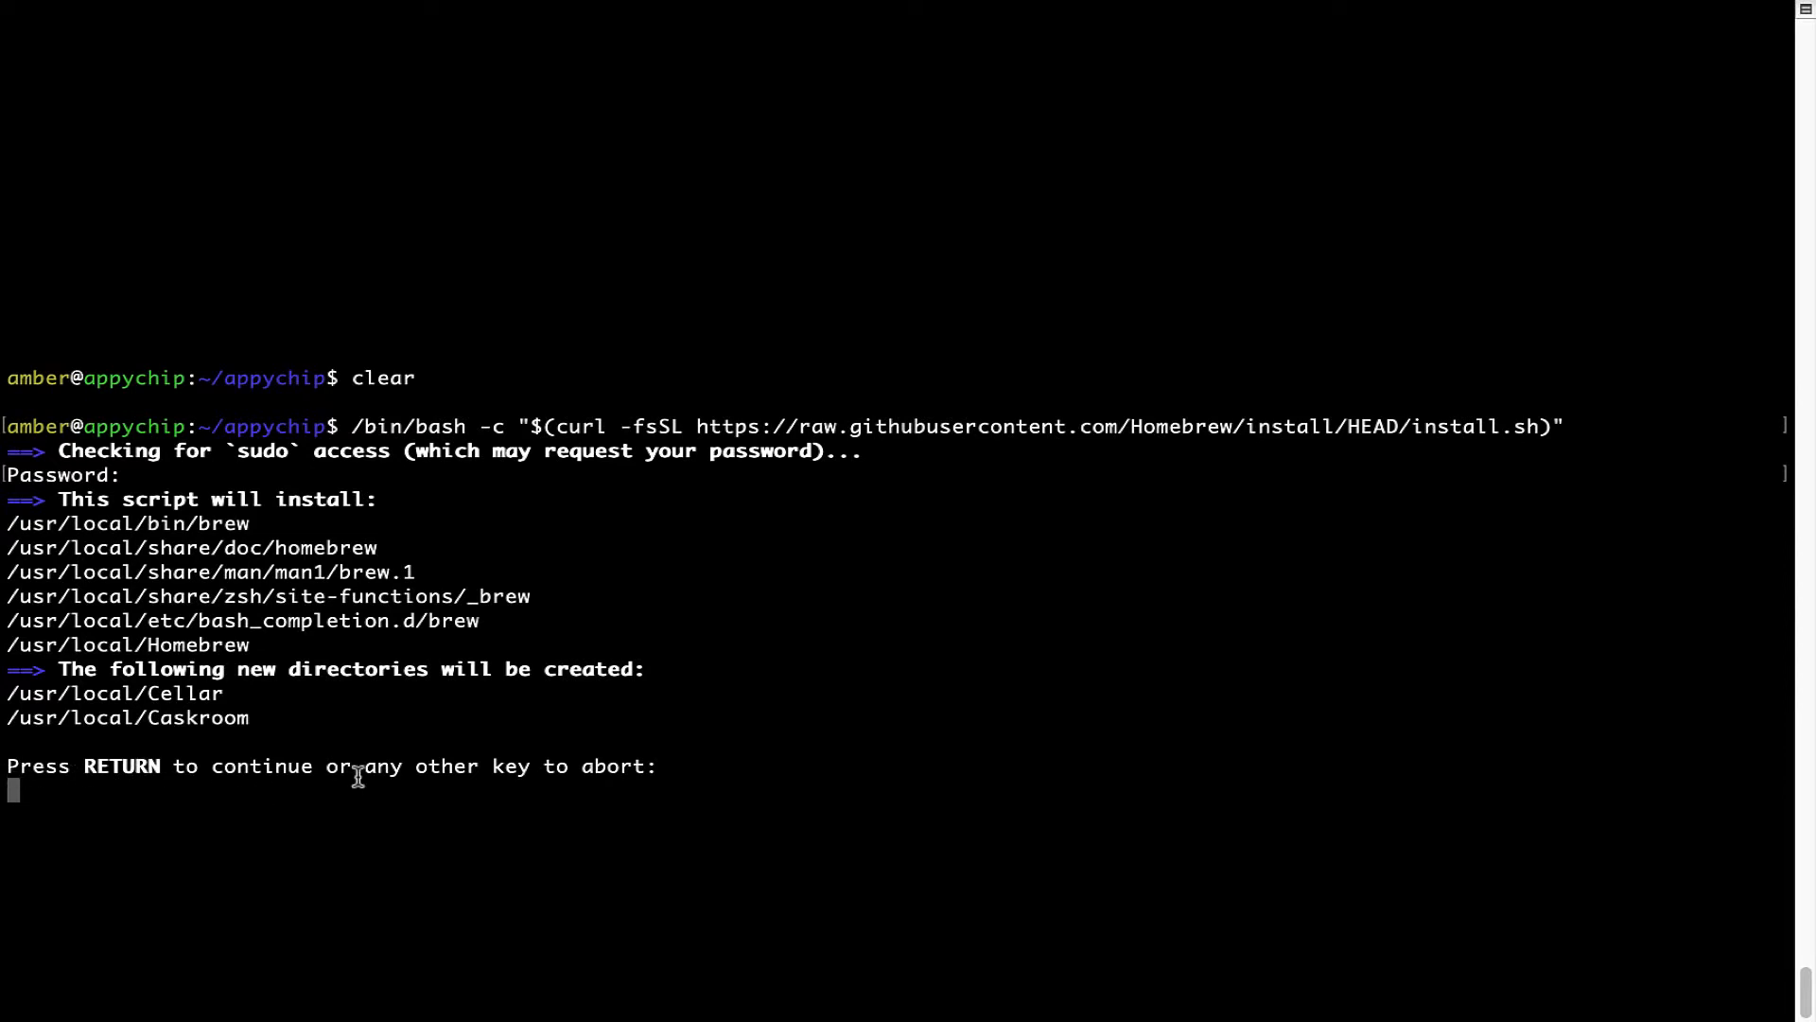
pyautogui.press('Return')
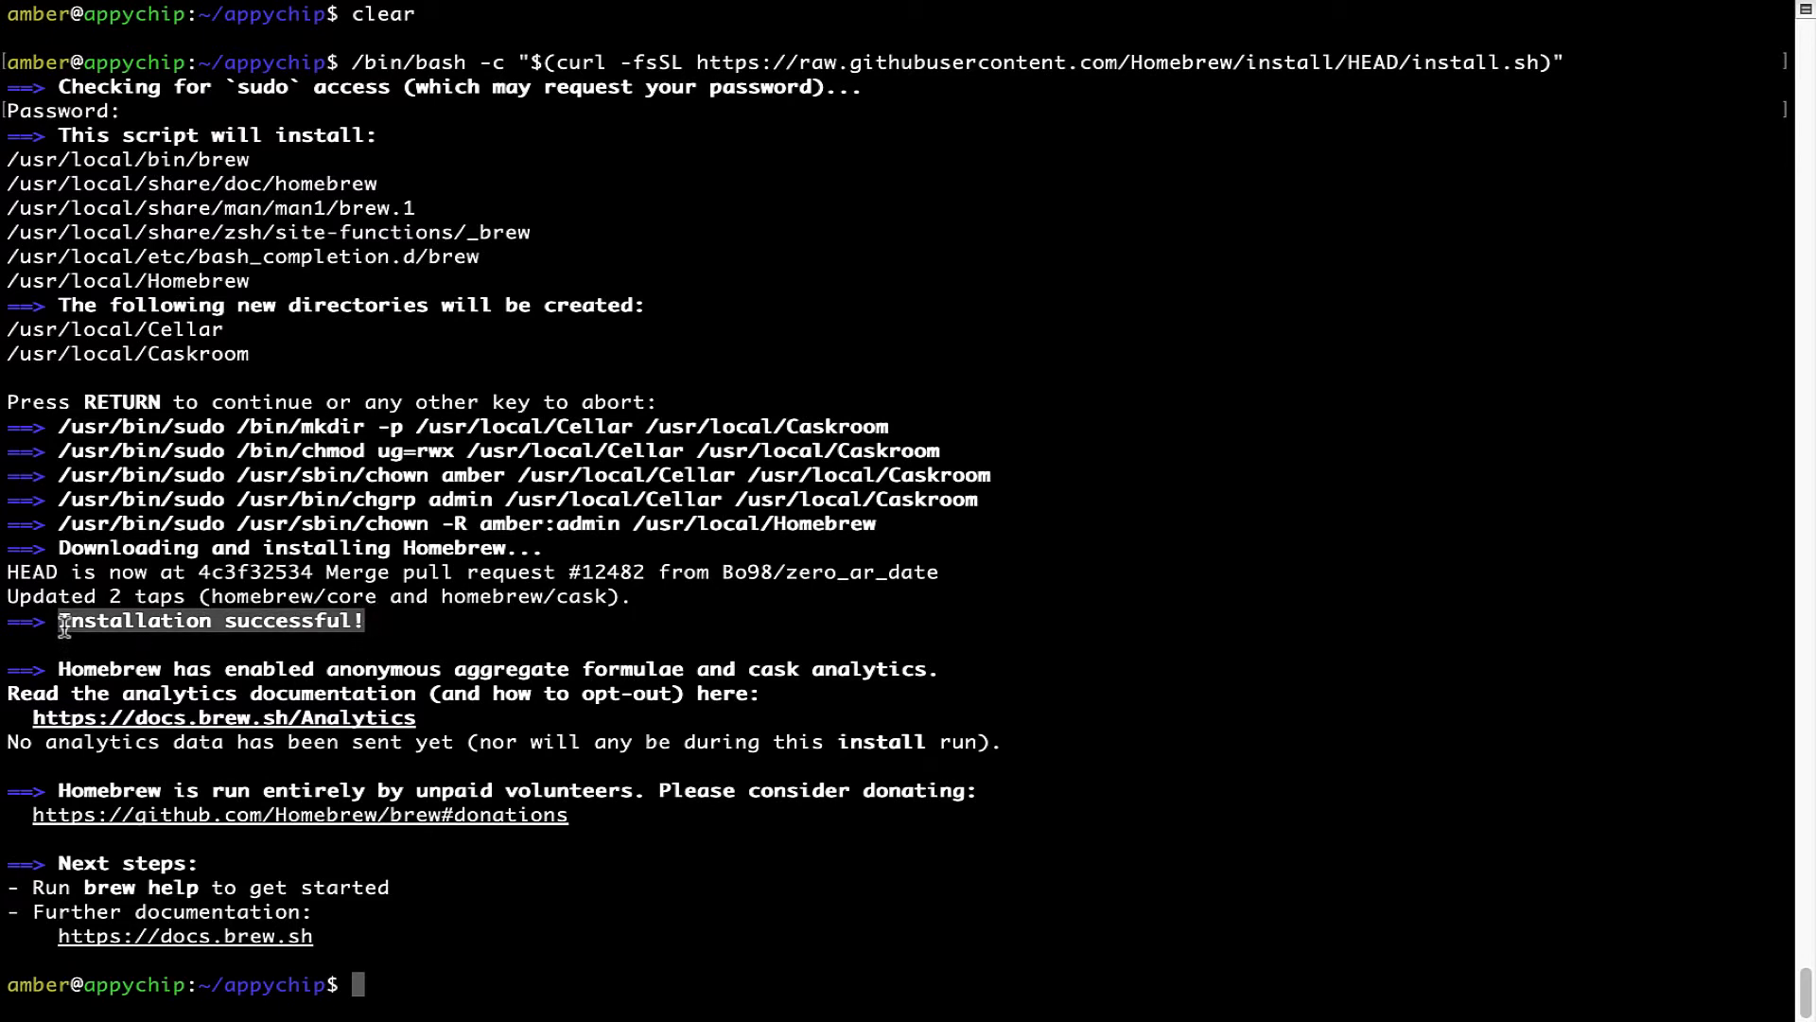
pyautogui.moveTo(420, 708)
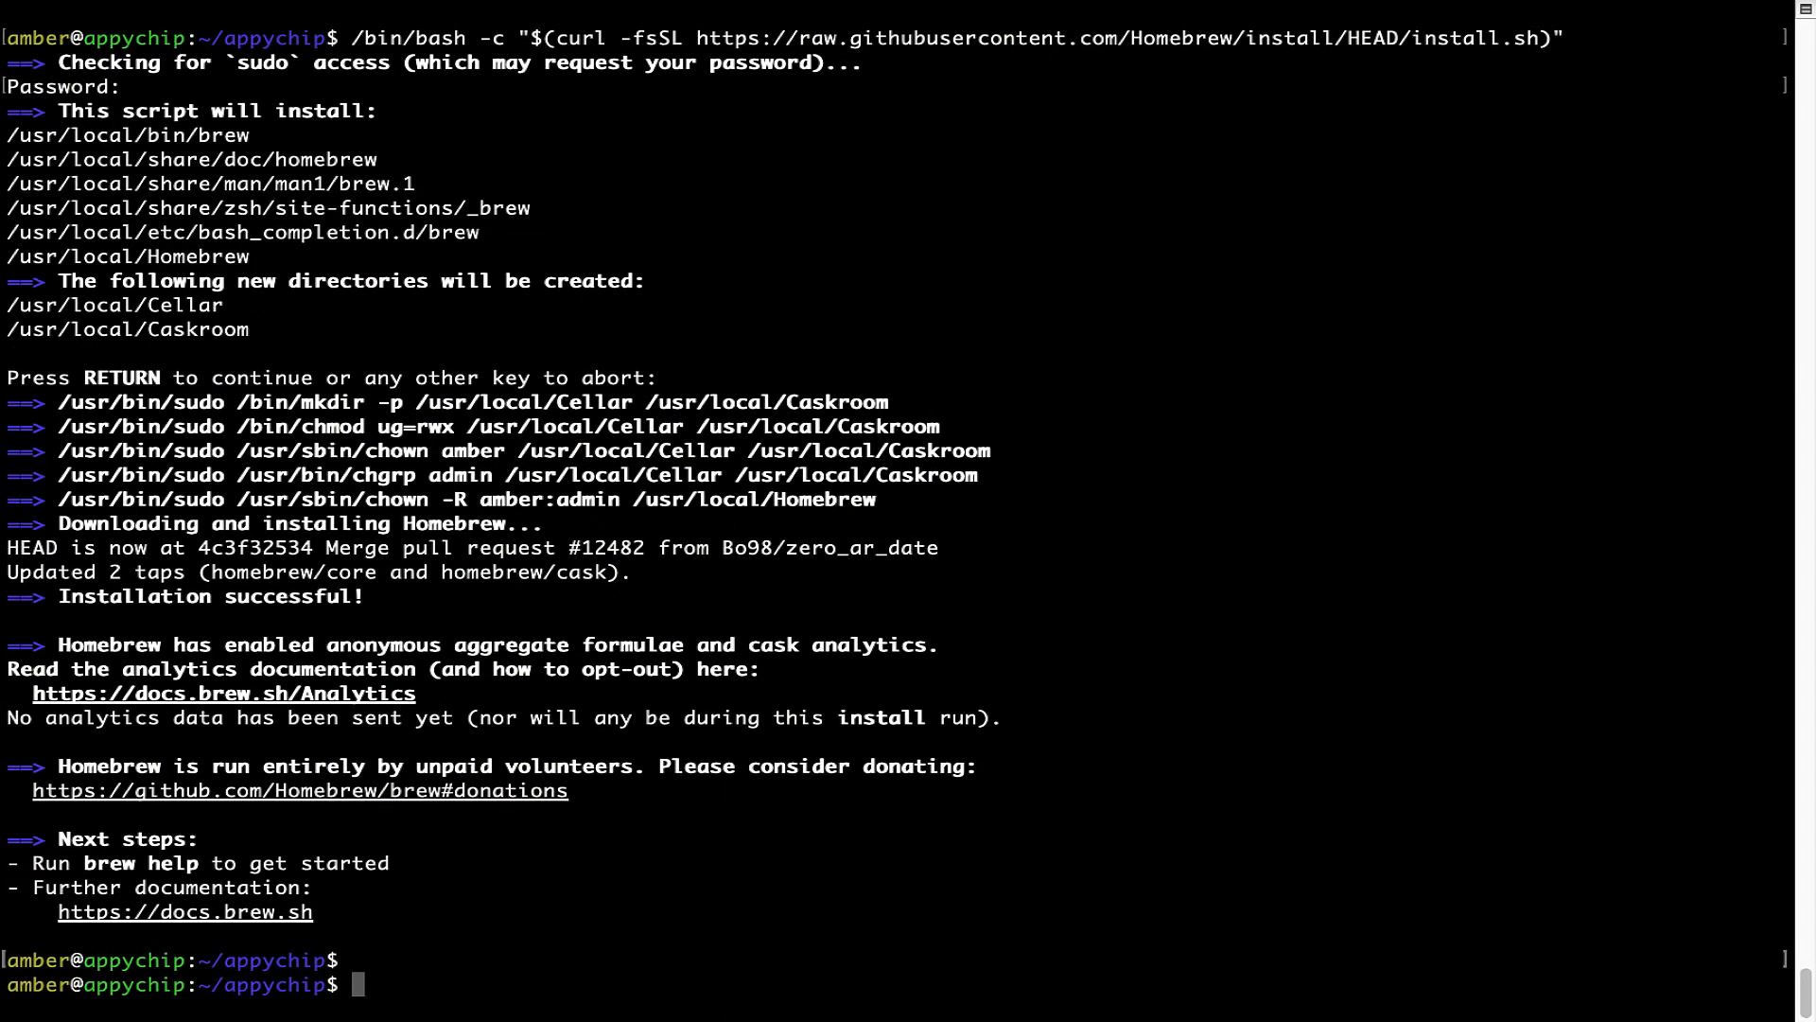
# Enter 'brew analytics off' at the Terminal prompt
pyautogui.write('brew anal')
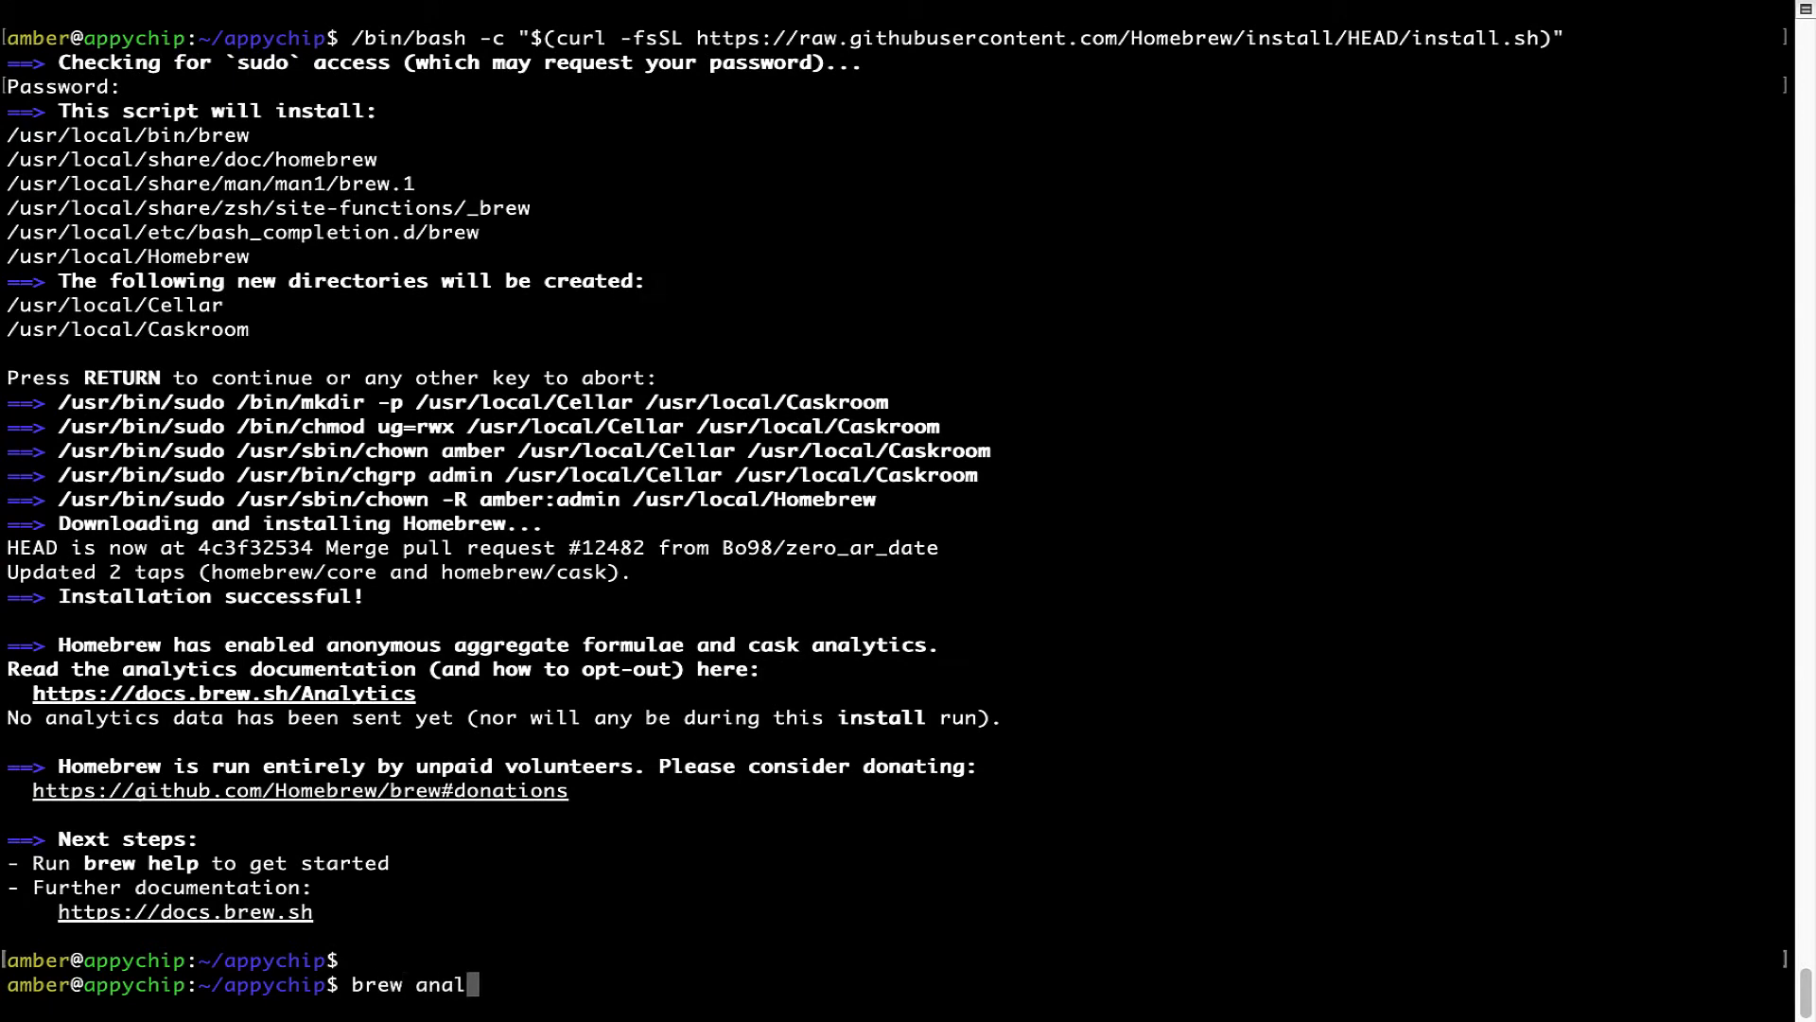
pyautogui.write('ytics off')
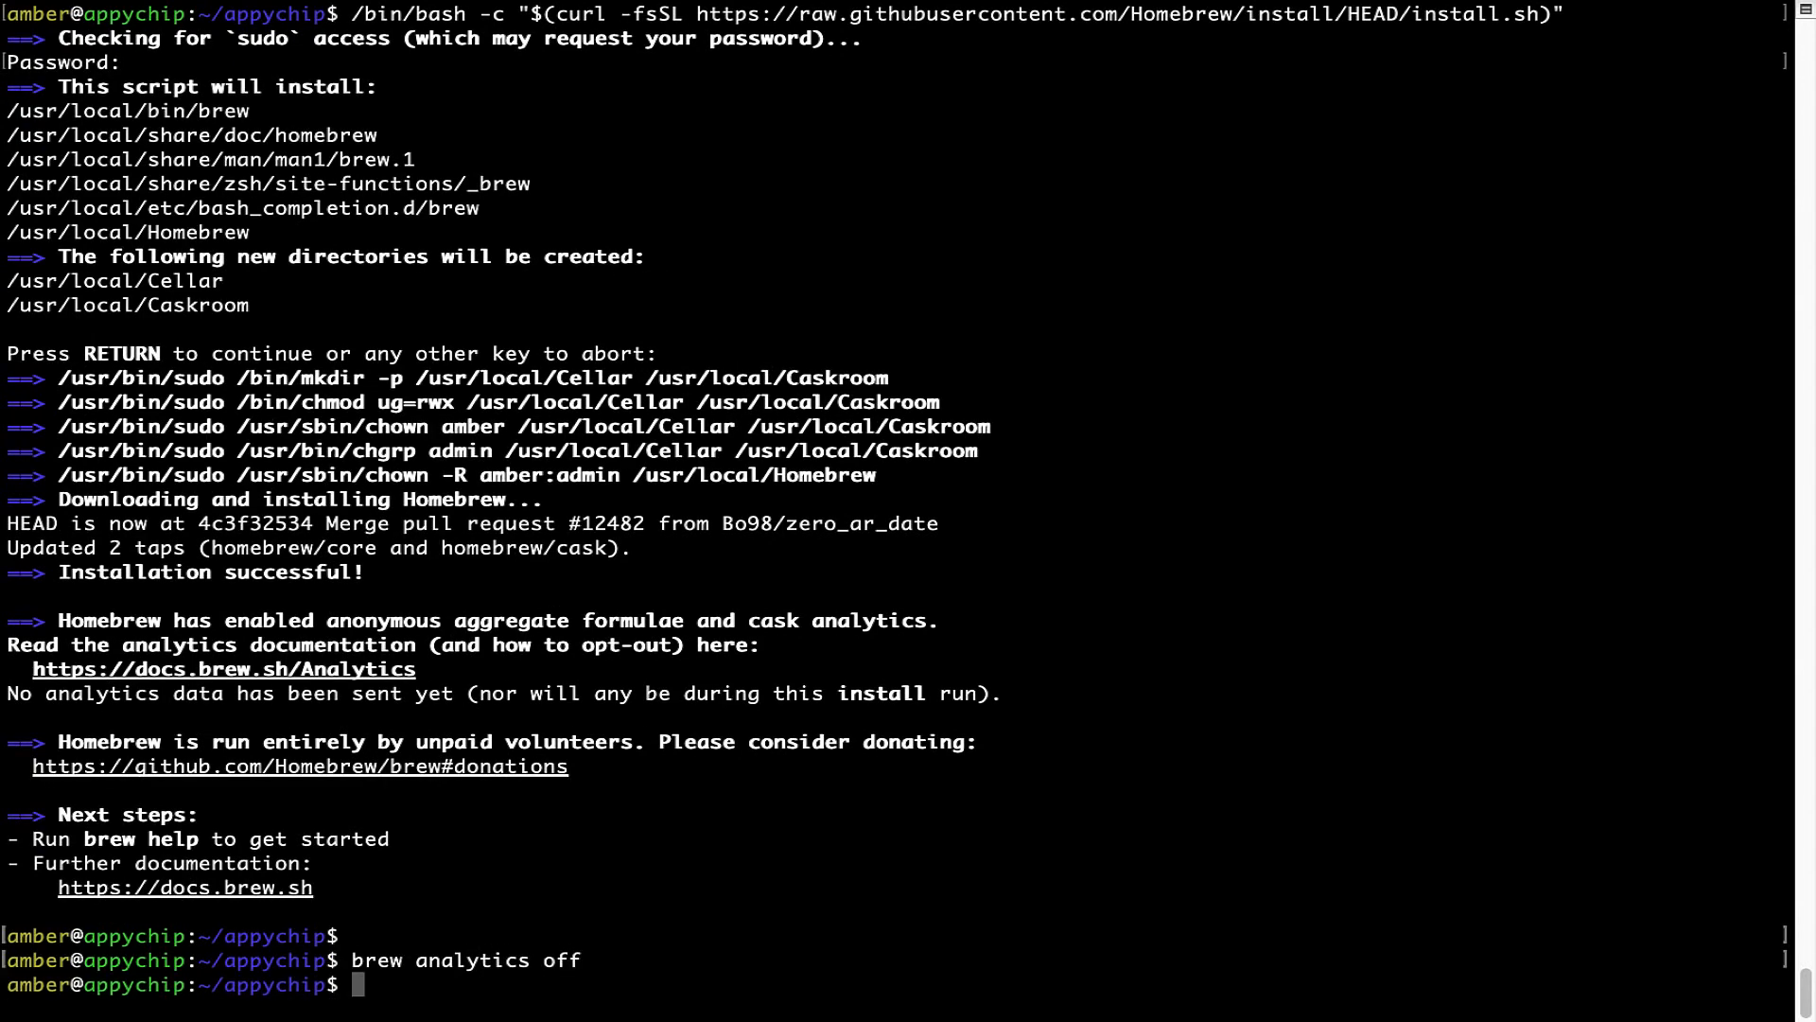
pyautogui.moveTo(384, 961)
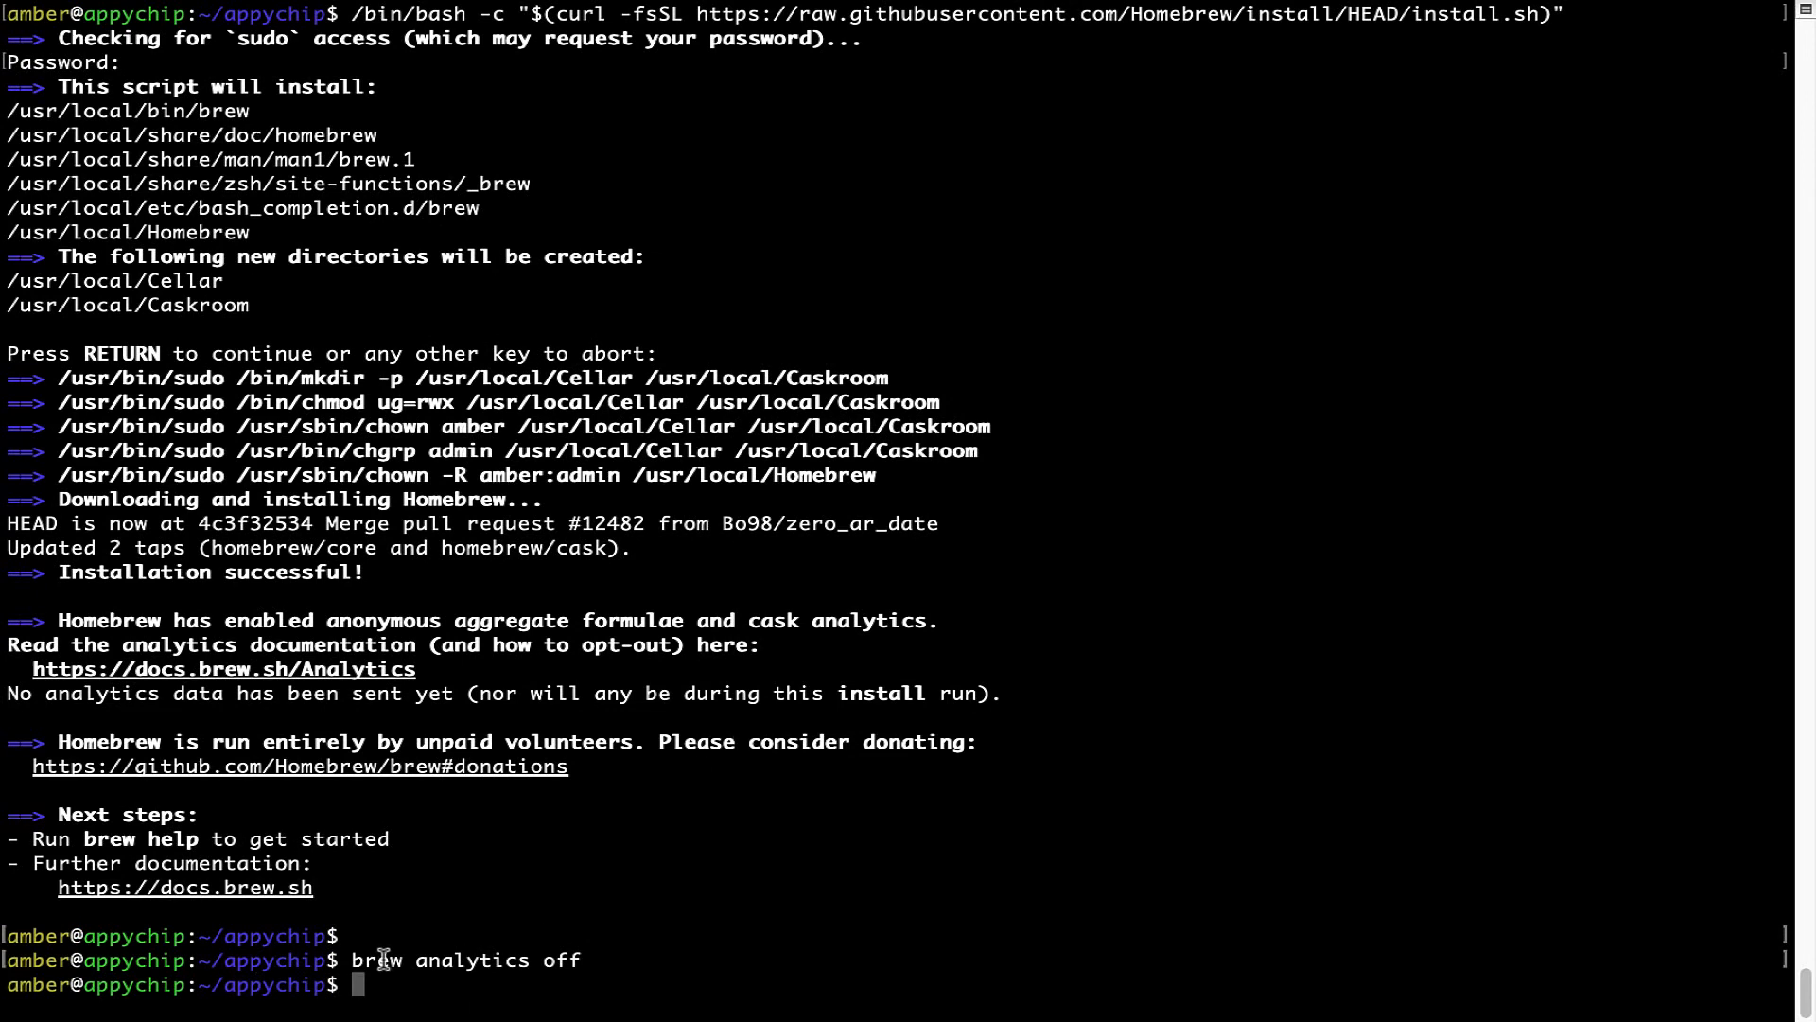
pyautogui.moveTo(567, 887)
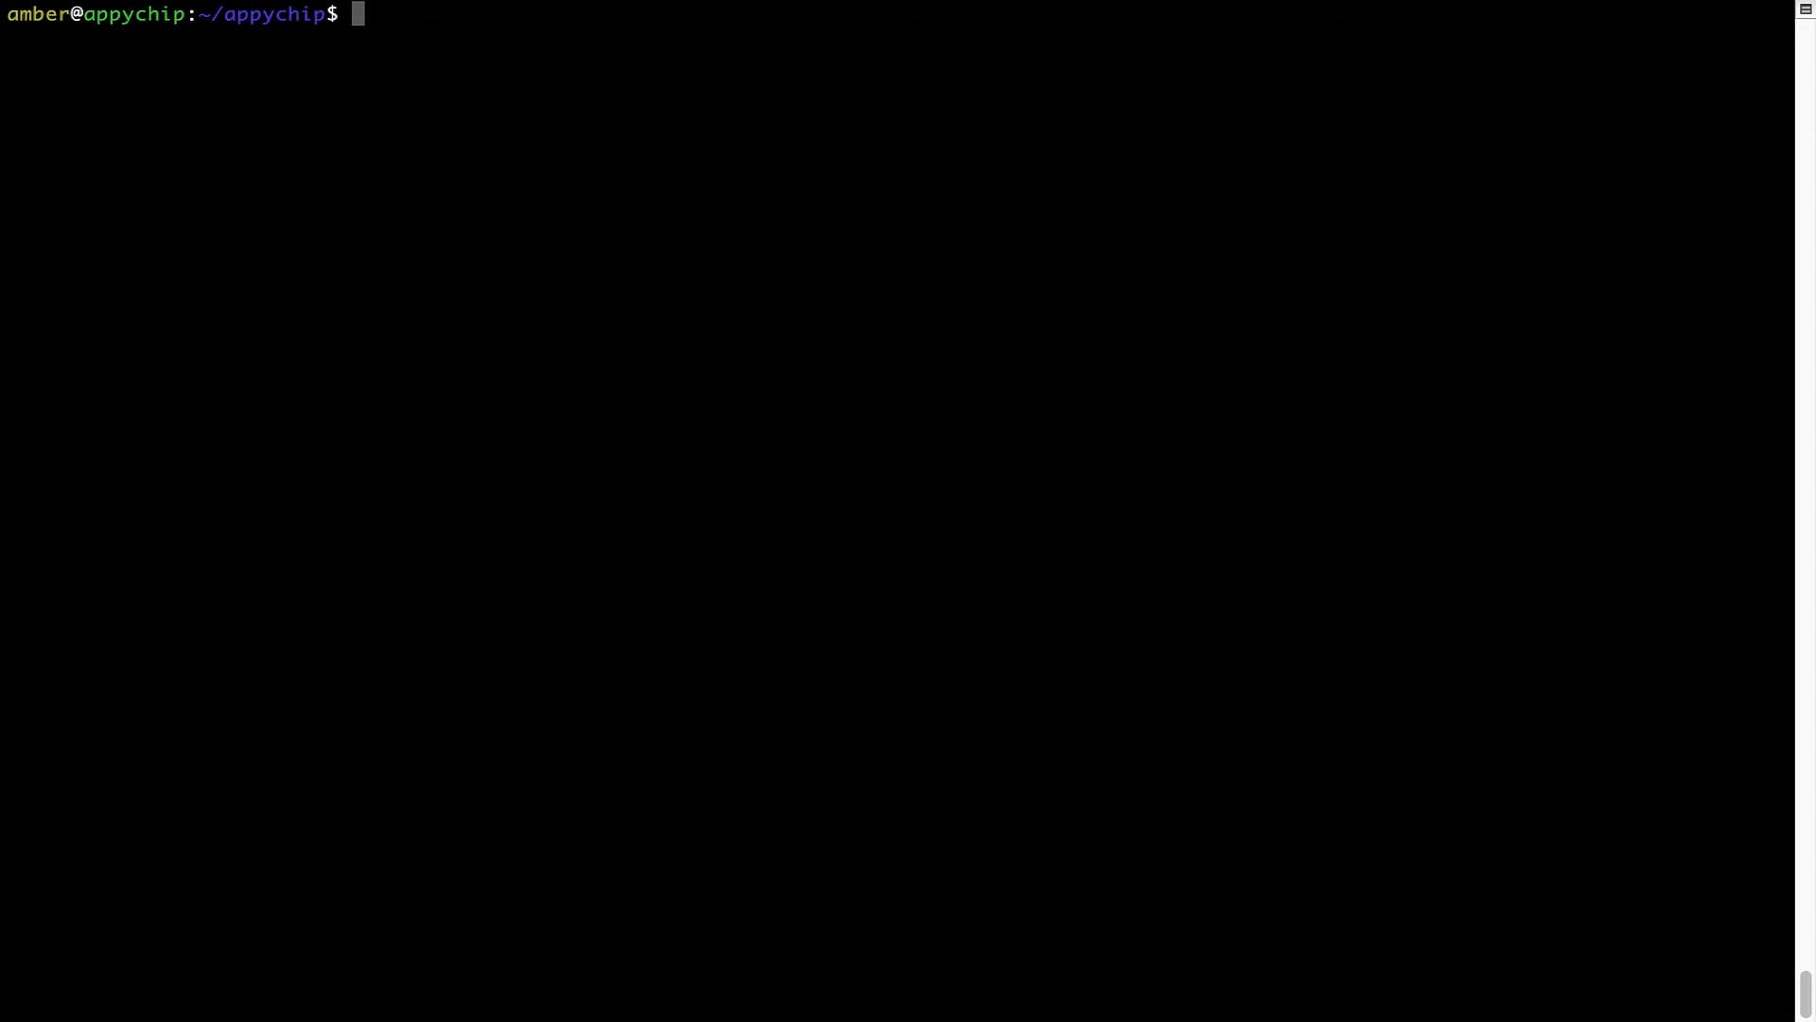
# Run 'brew update', which reports Homebrew is already up-to-date
pyautogui.write('brew update')
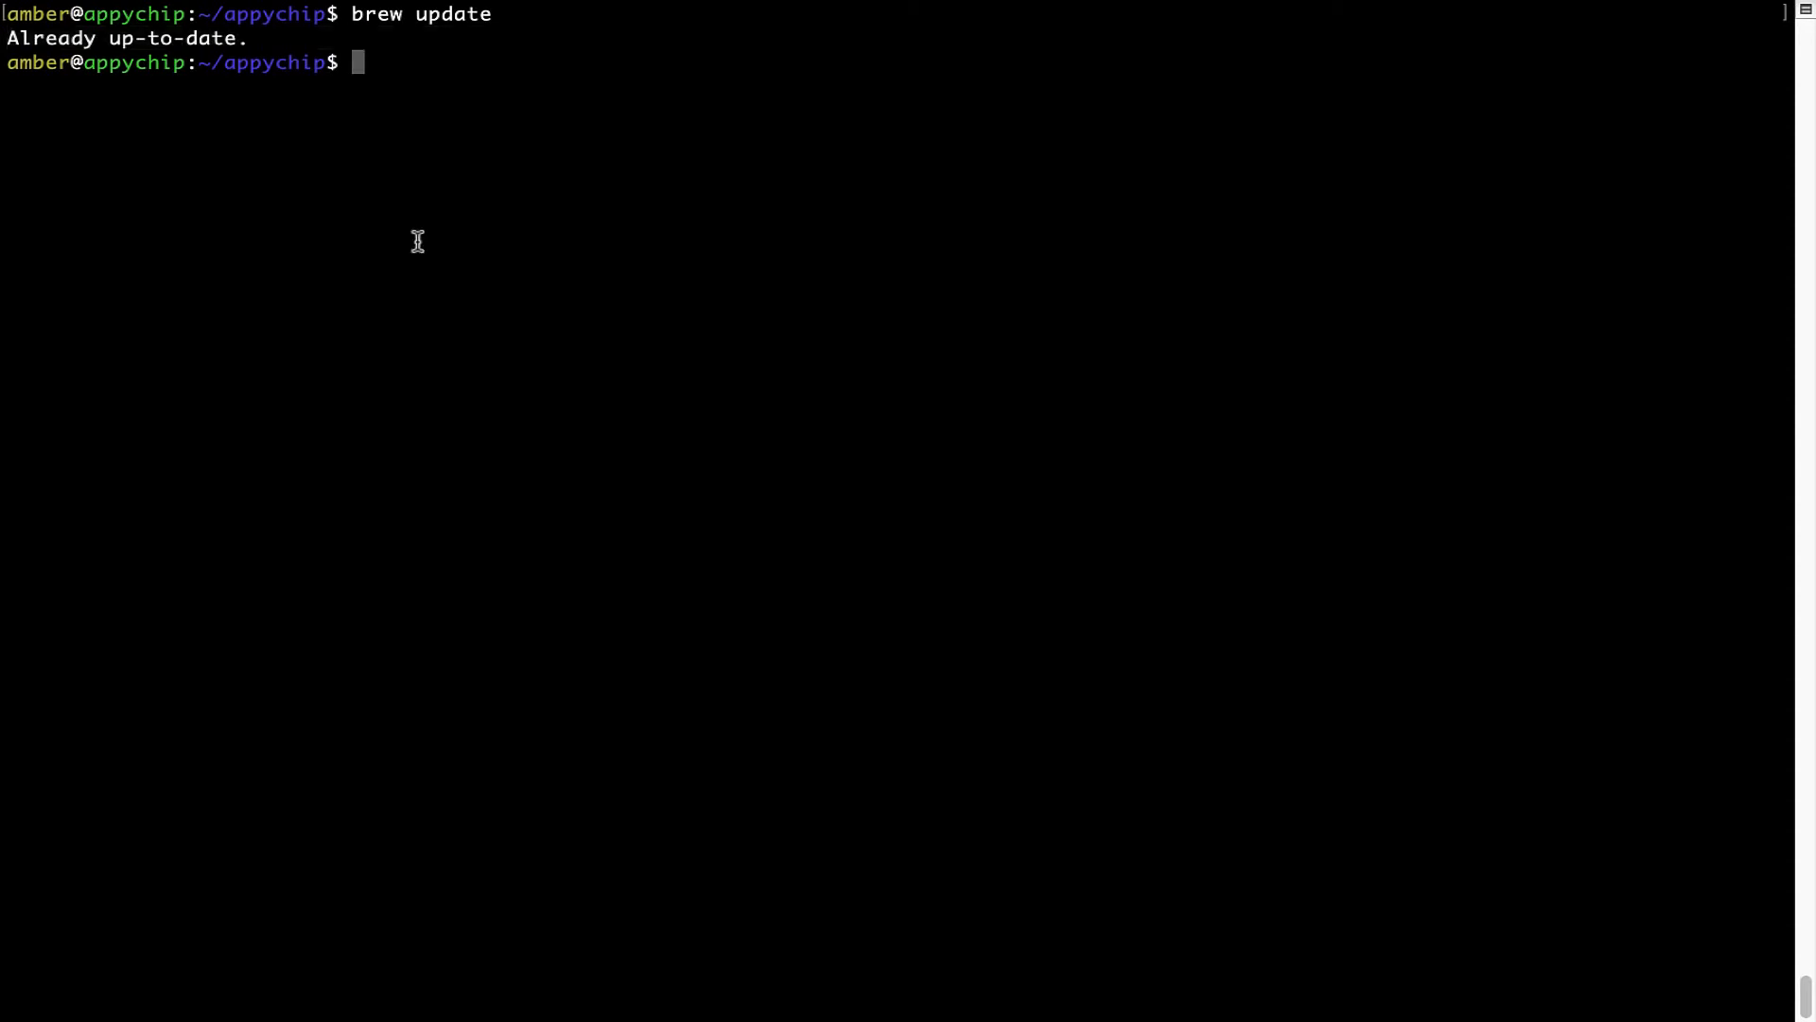
pyautogui.moveTo(487, 186)
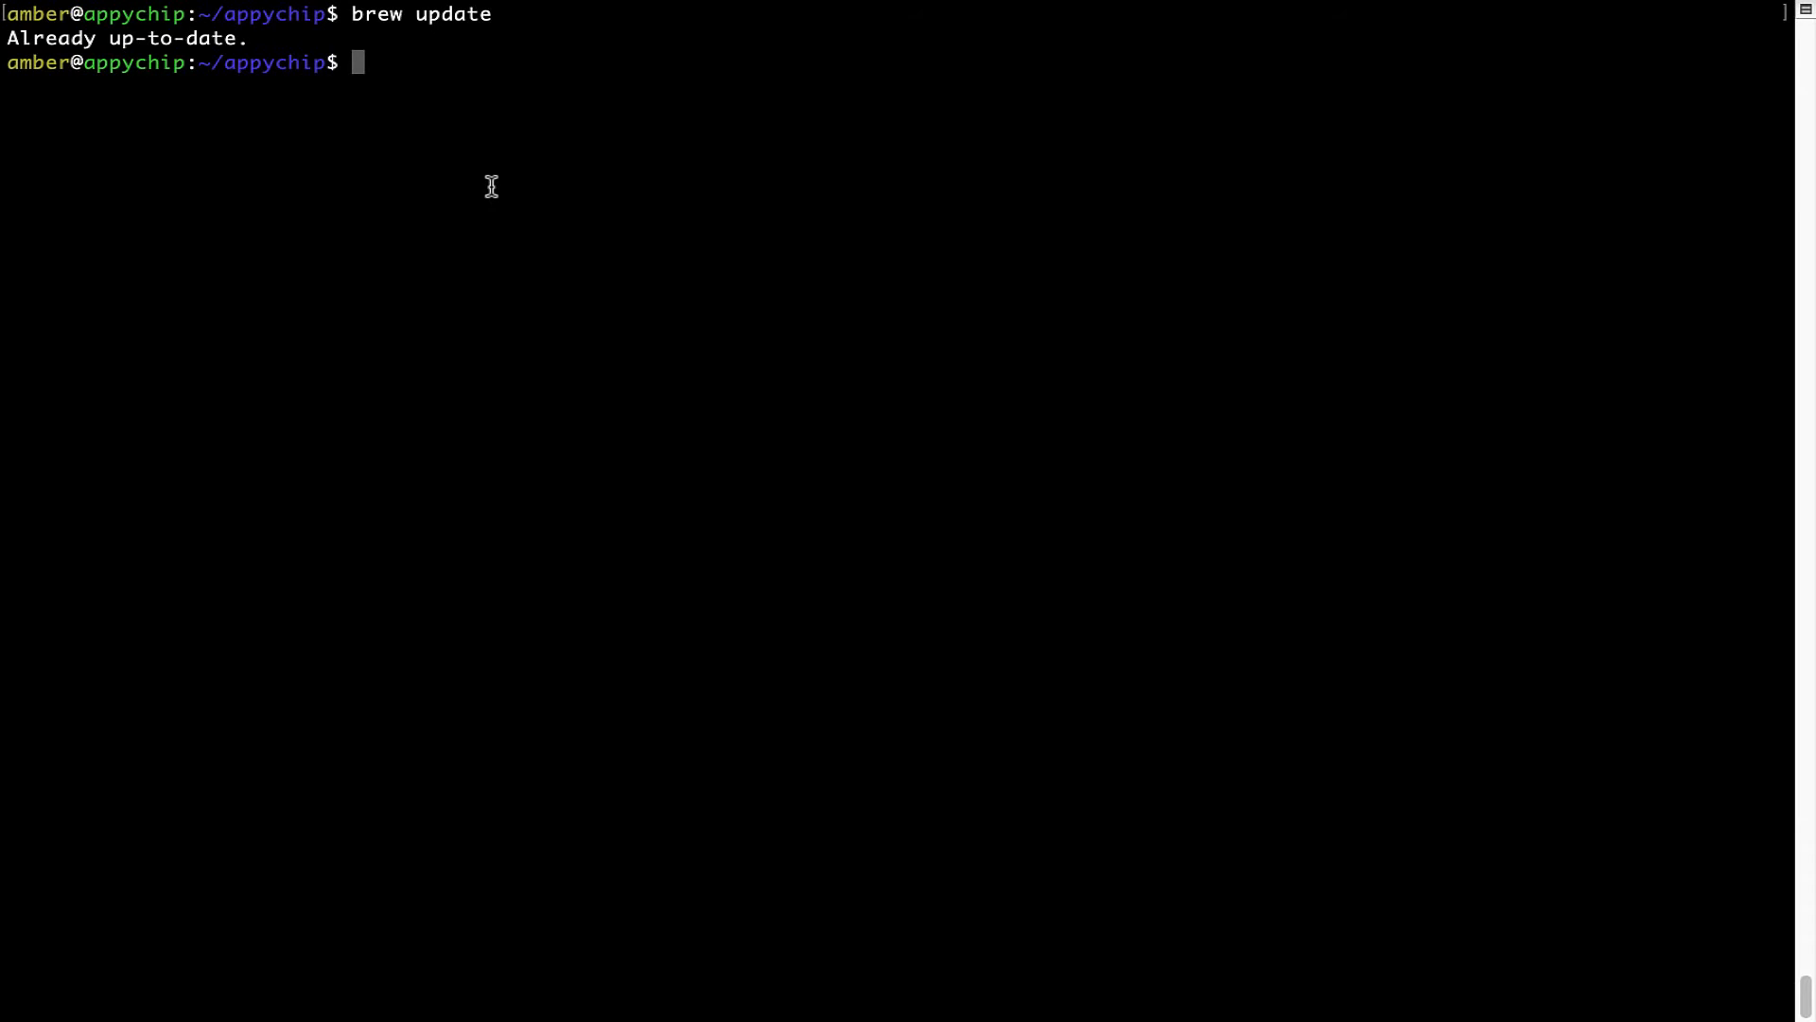
# Install baresip with 'brew install baresip', then start typing 'brew reinstall'
pyautogui.write('brew install baresip')
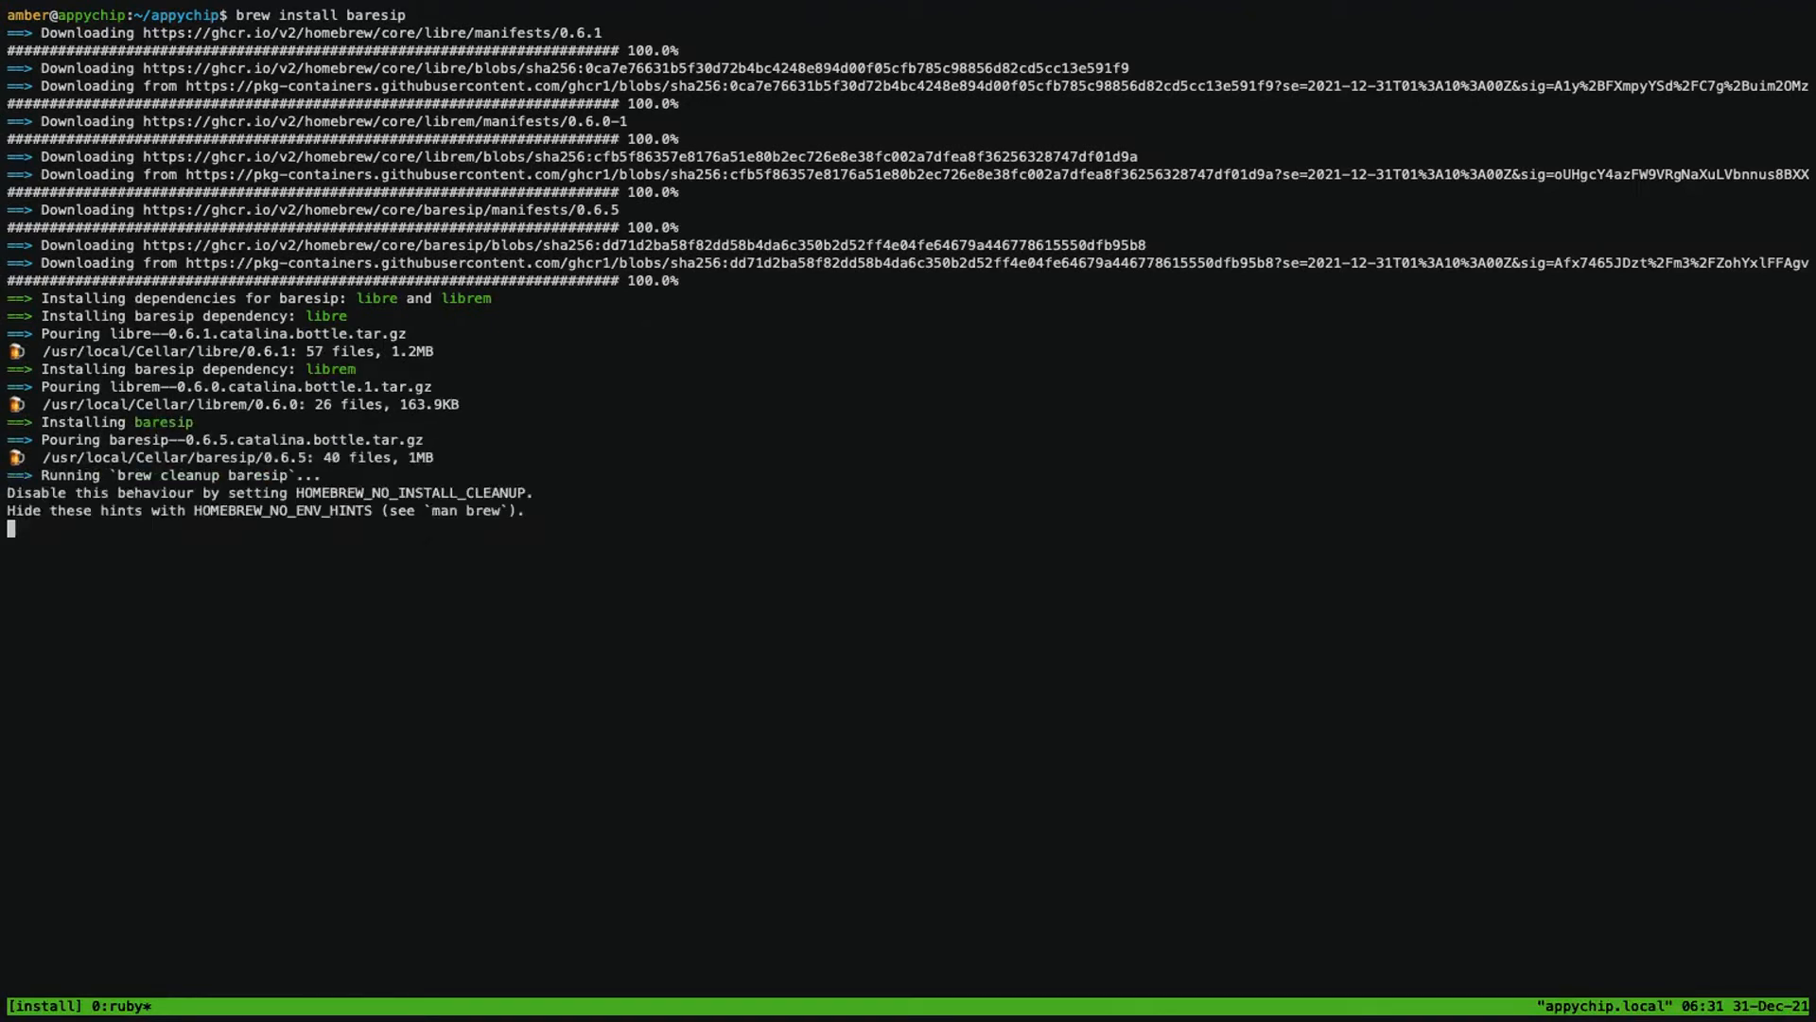
pyautogui.write('brew reins')
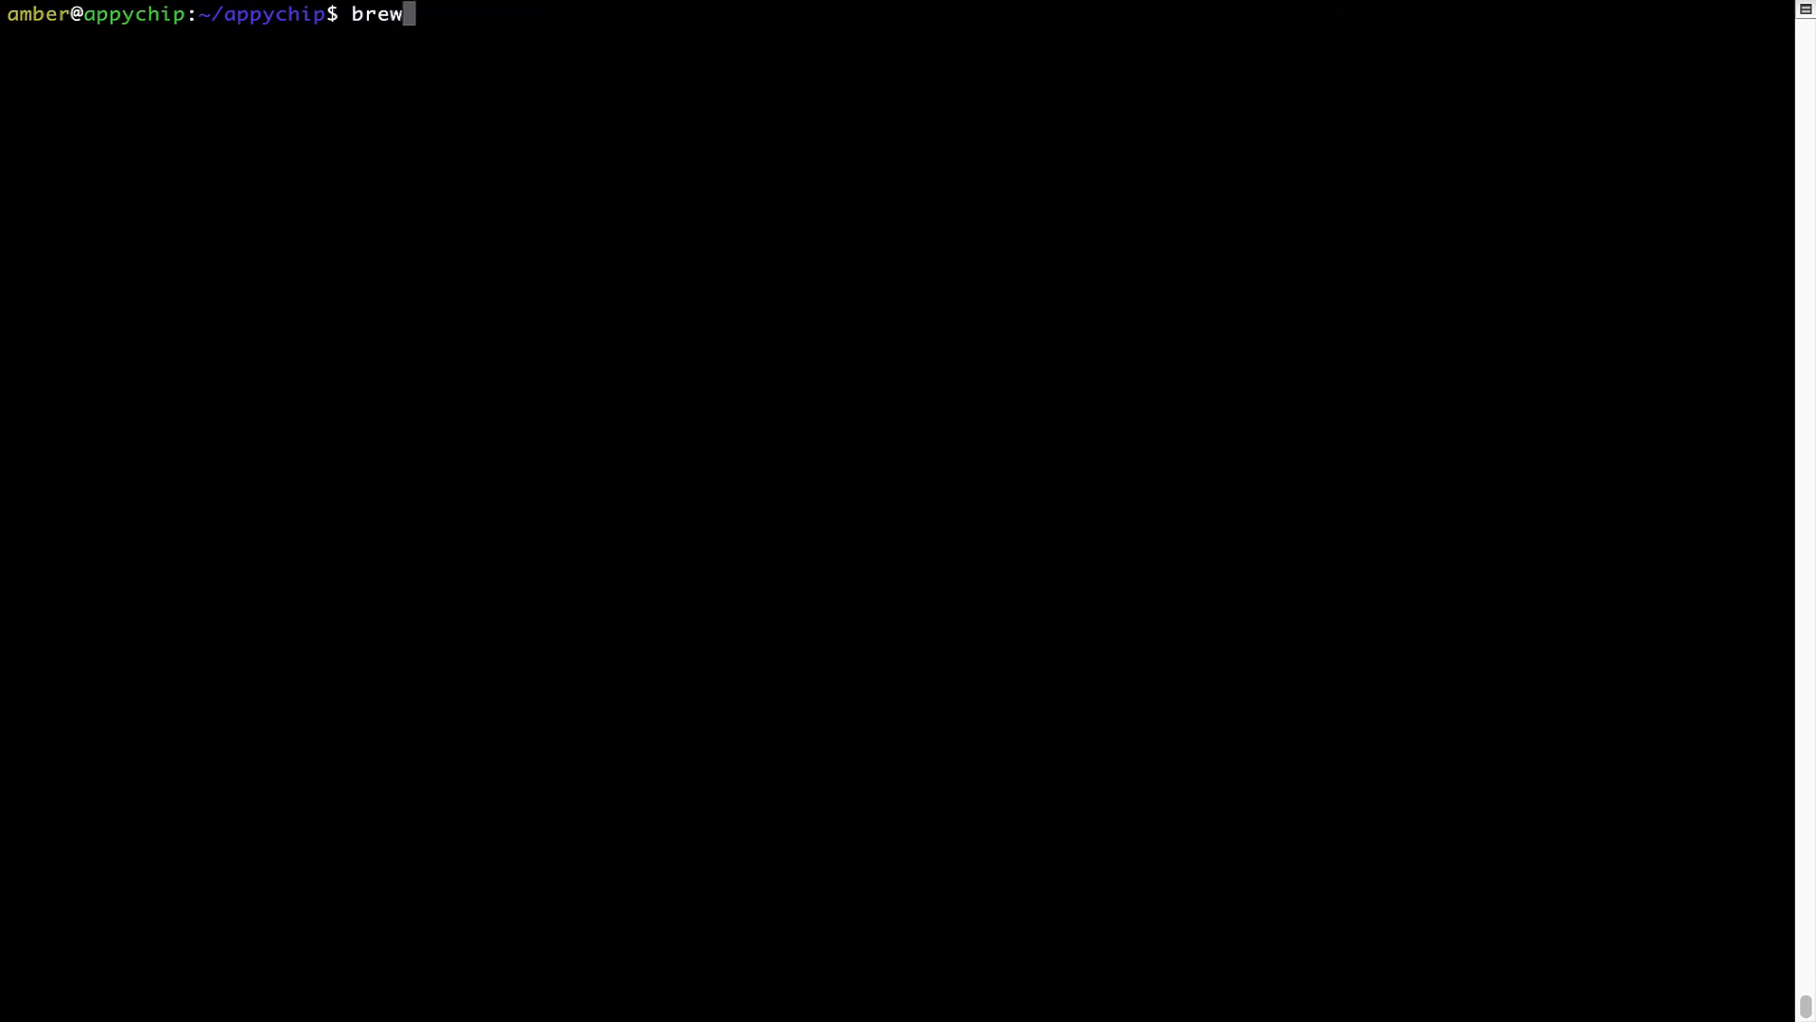
# Reinstall the hello package with 'brew reinstall hello', then clear the window
pyautogui.write('reinstall')
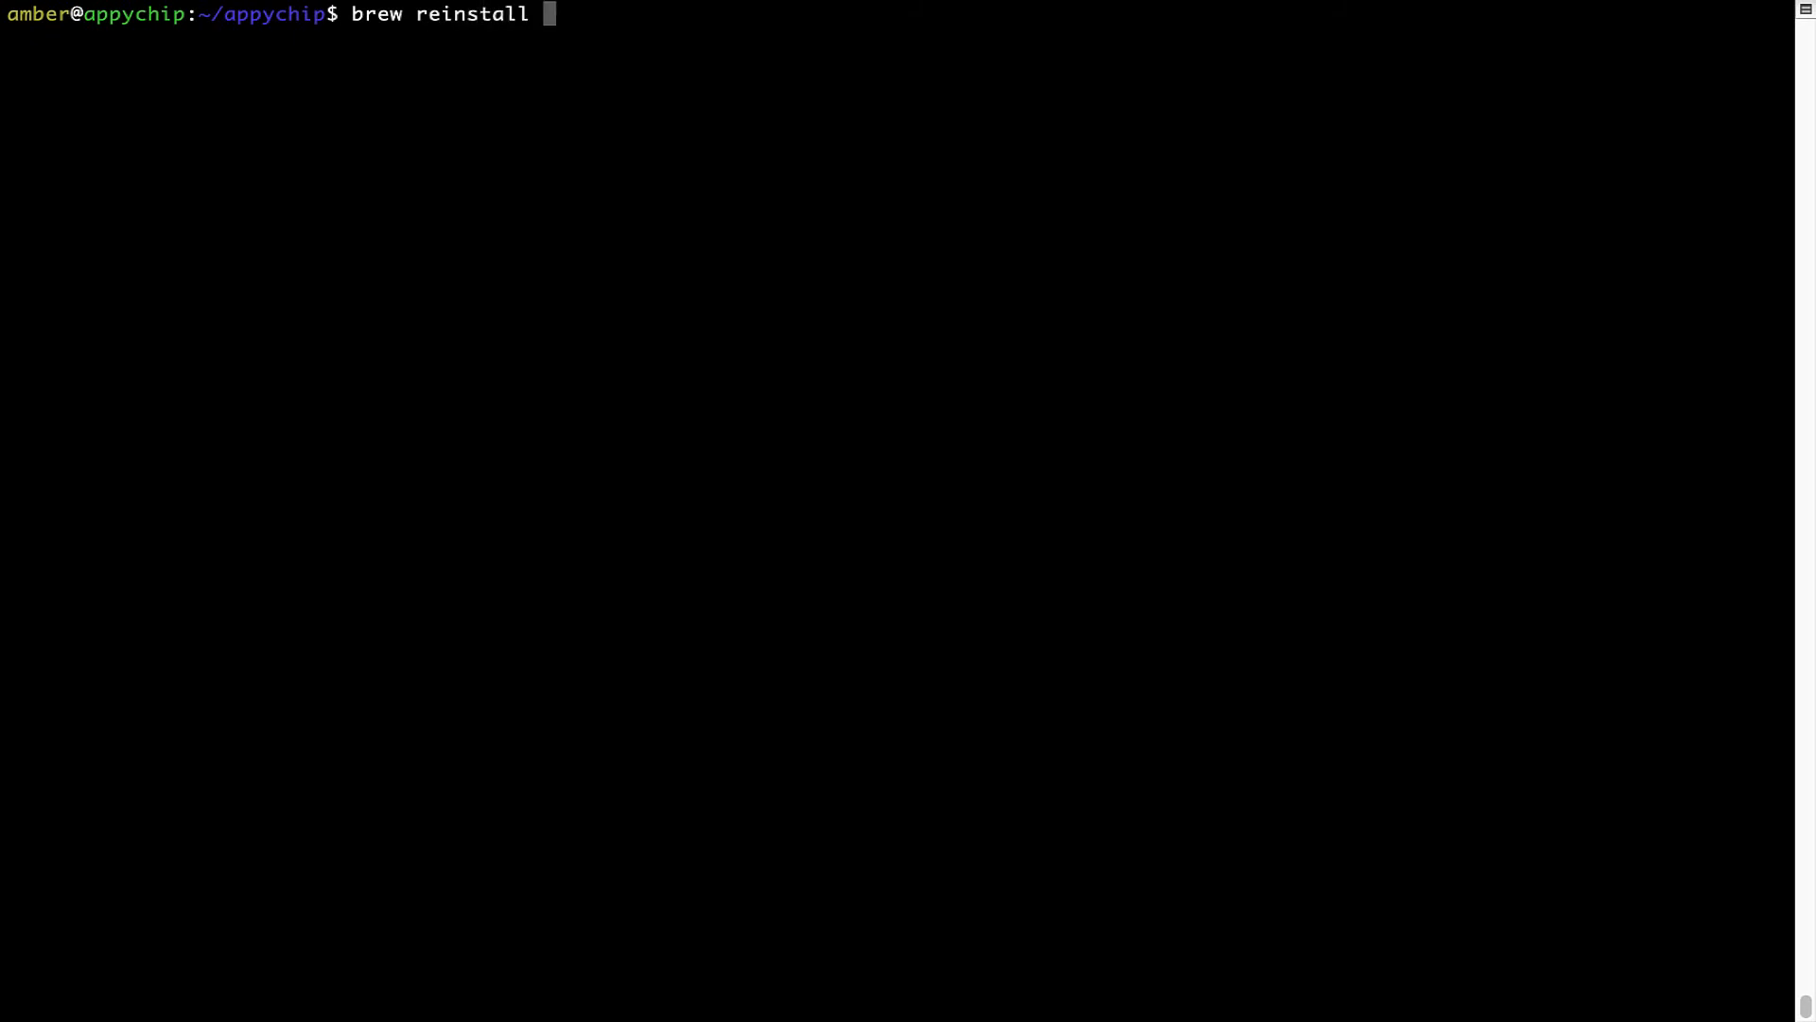
pyautogui.write('he')
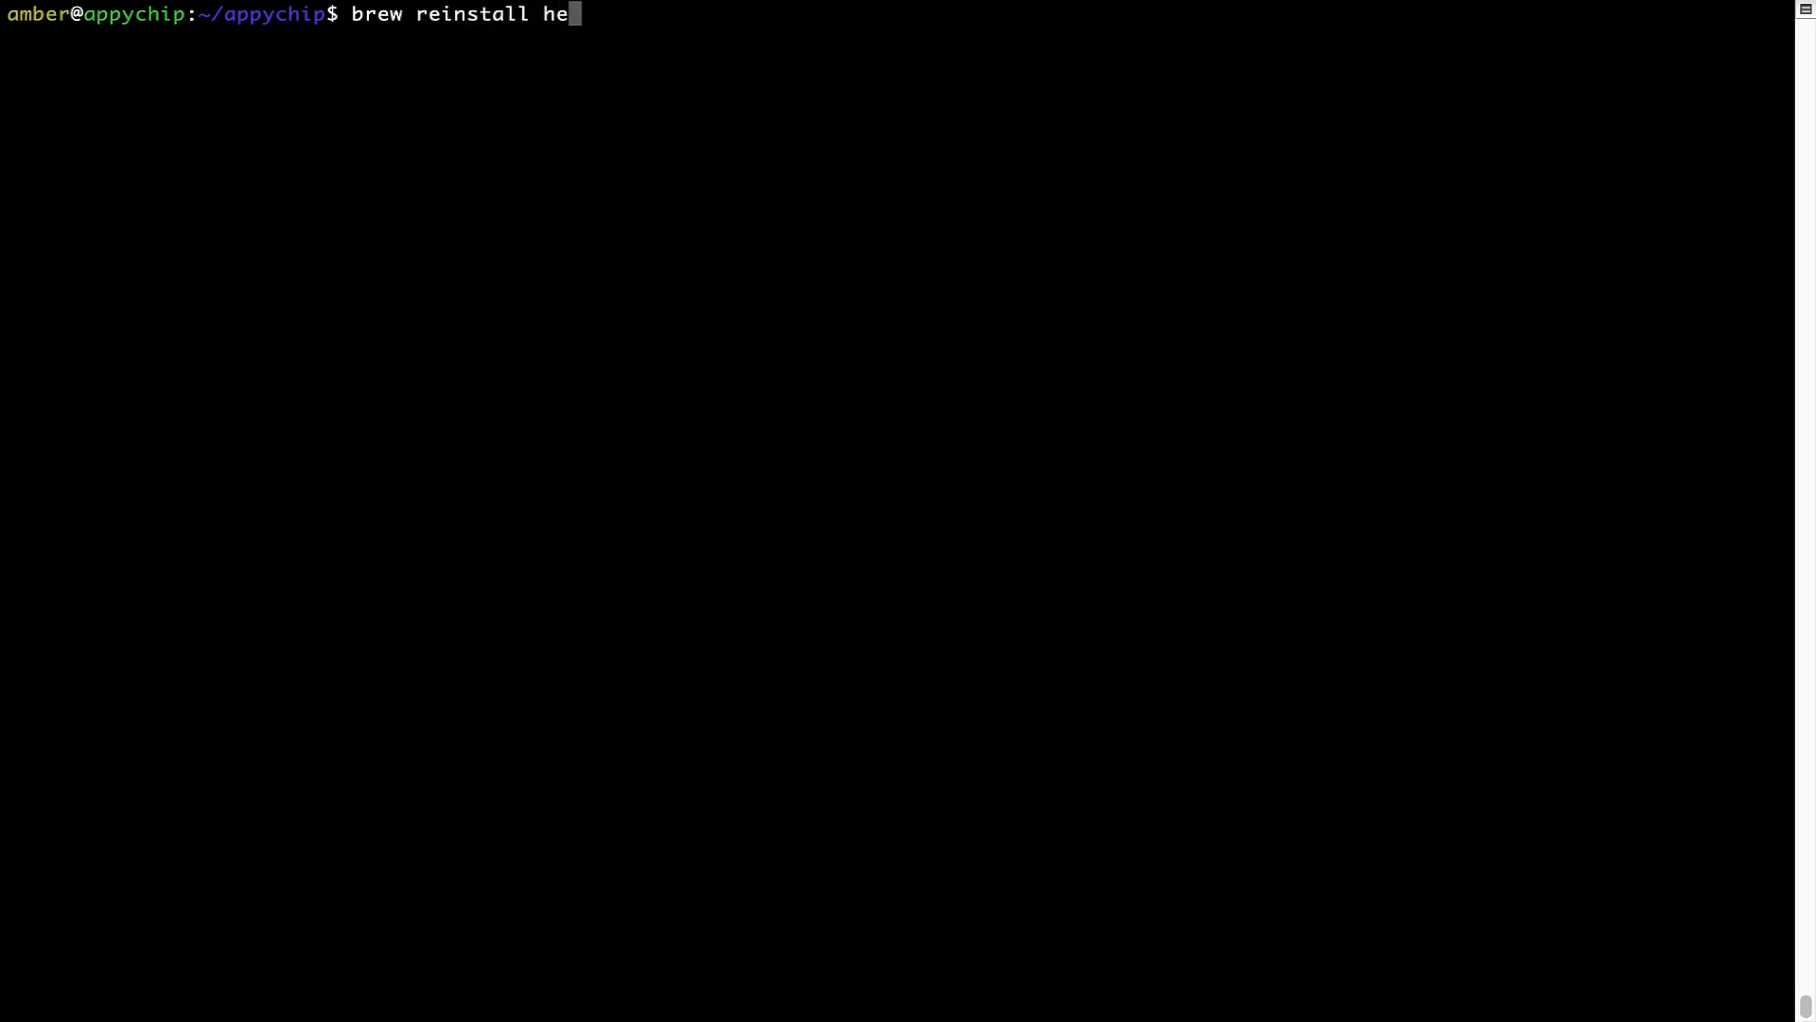
pyautogui.write('llo')
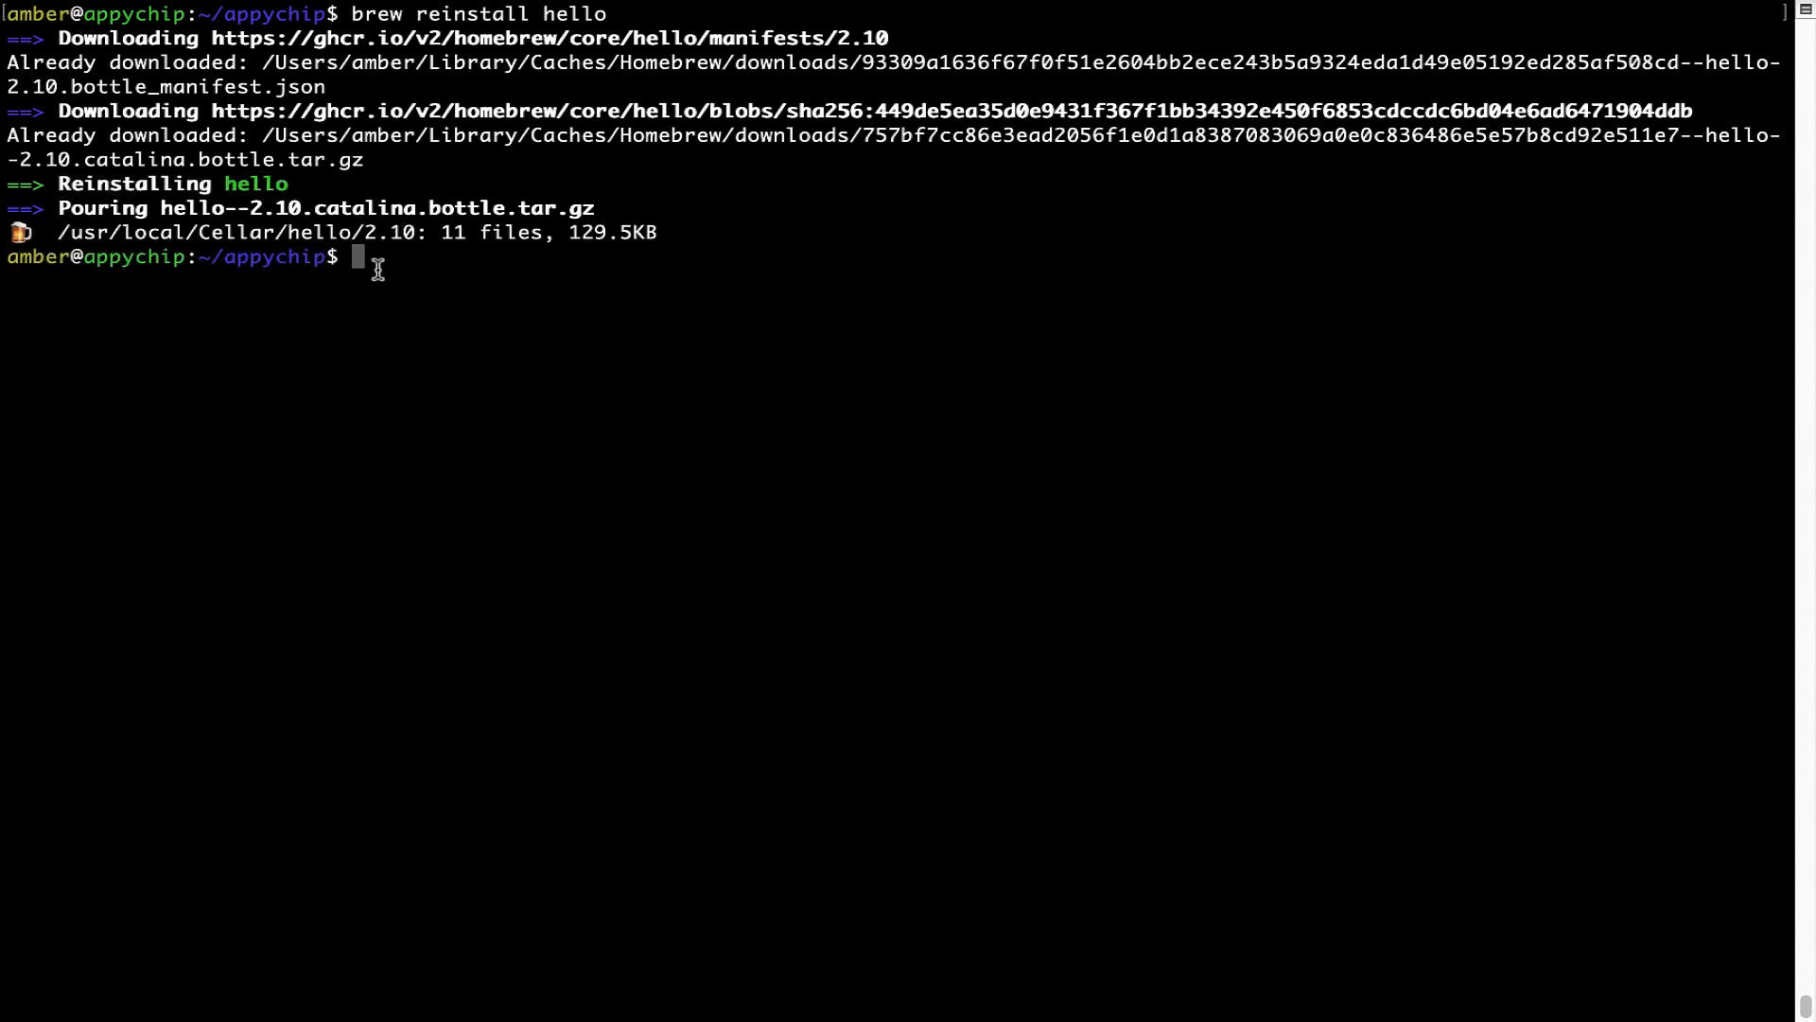
pyautogui.write('clear')
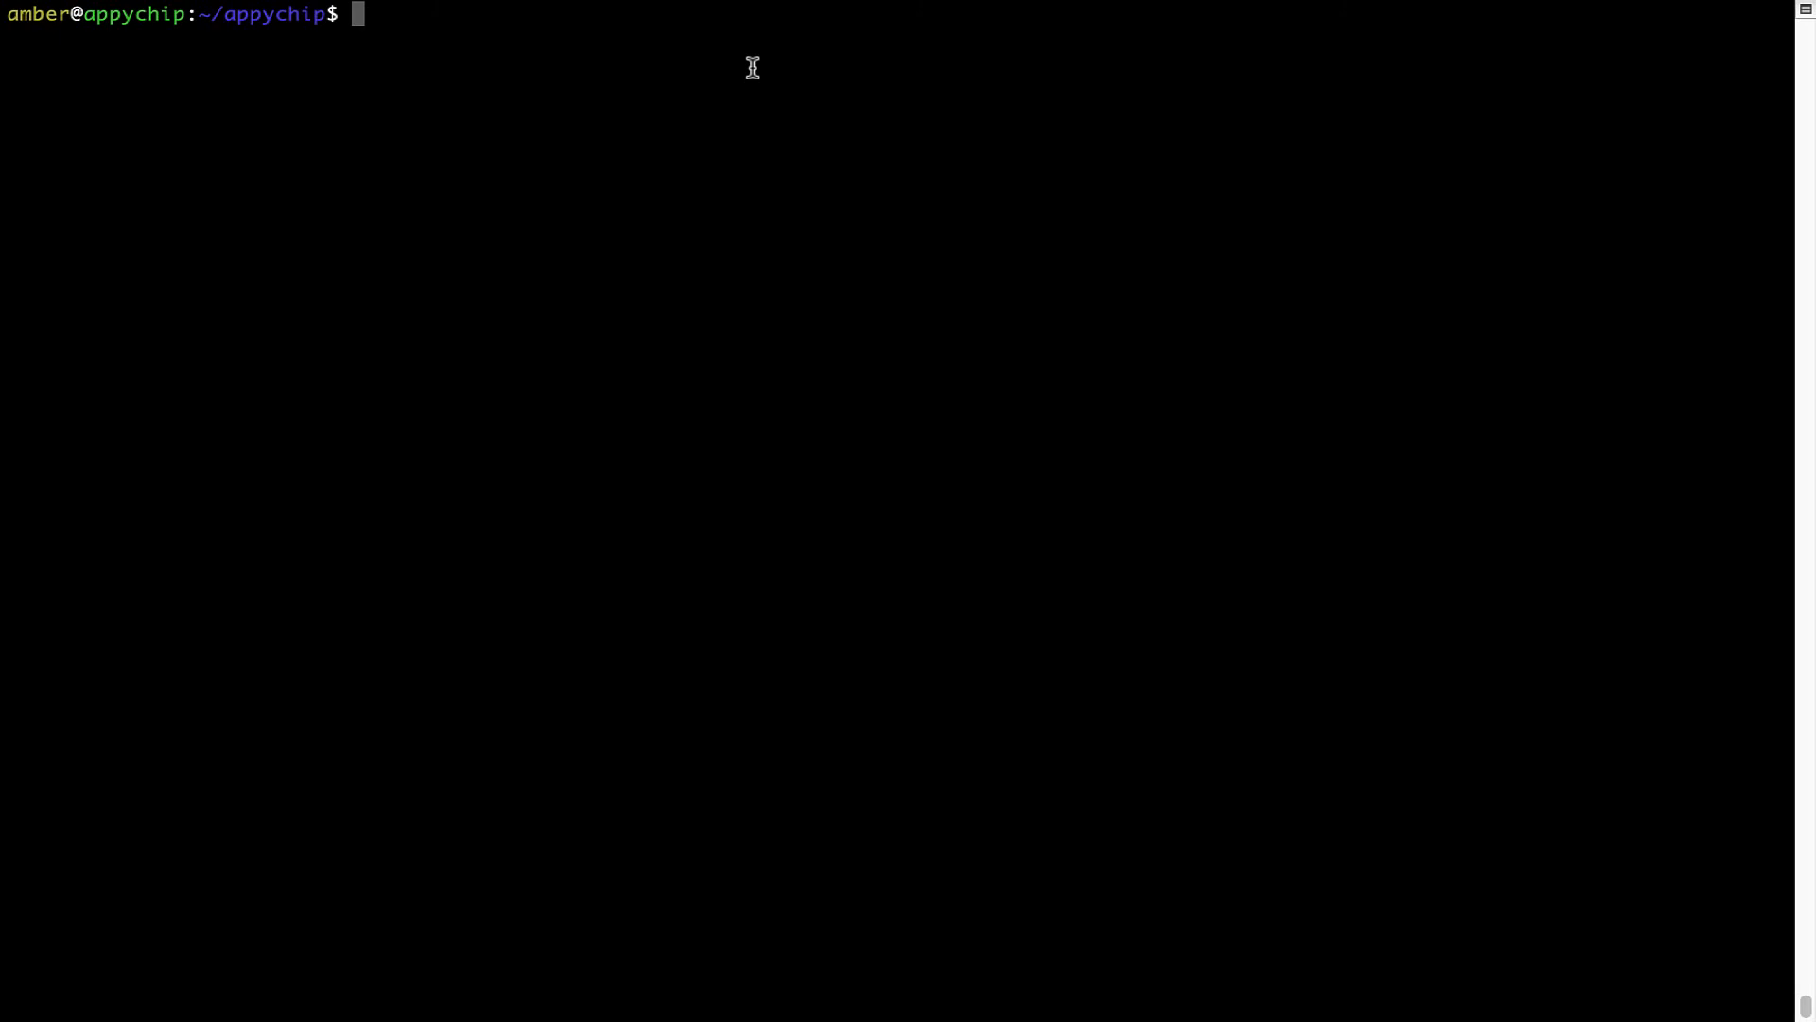
# Uninstall hello, then type 'brew cleanup' at the cleared prompt
pyautogui.write('brew uninstall h')
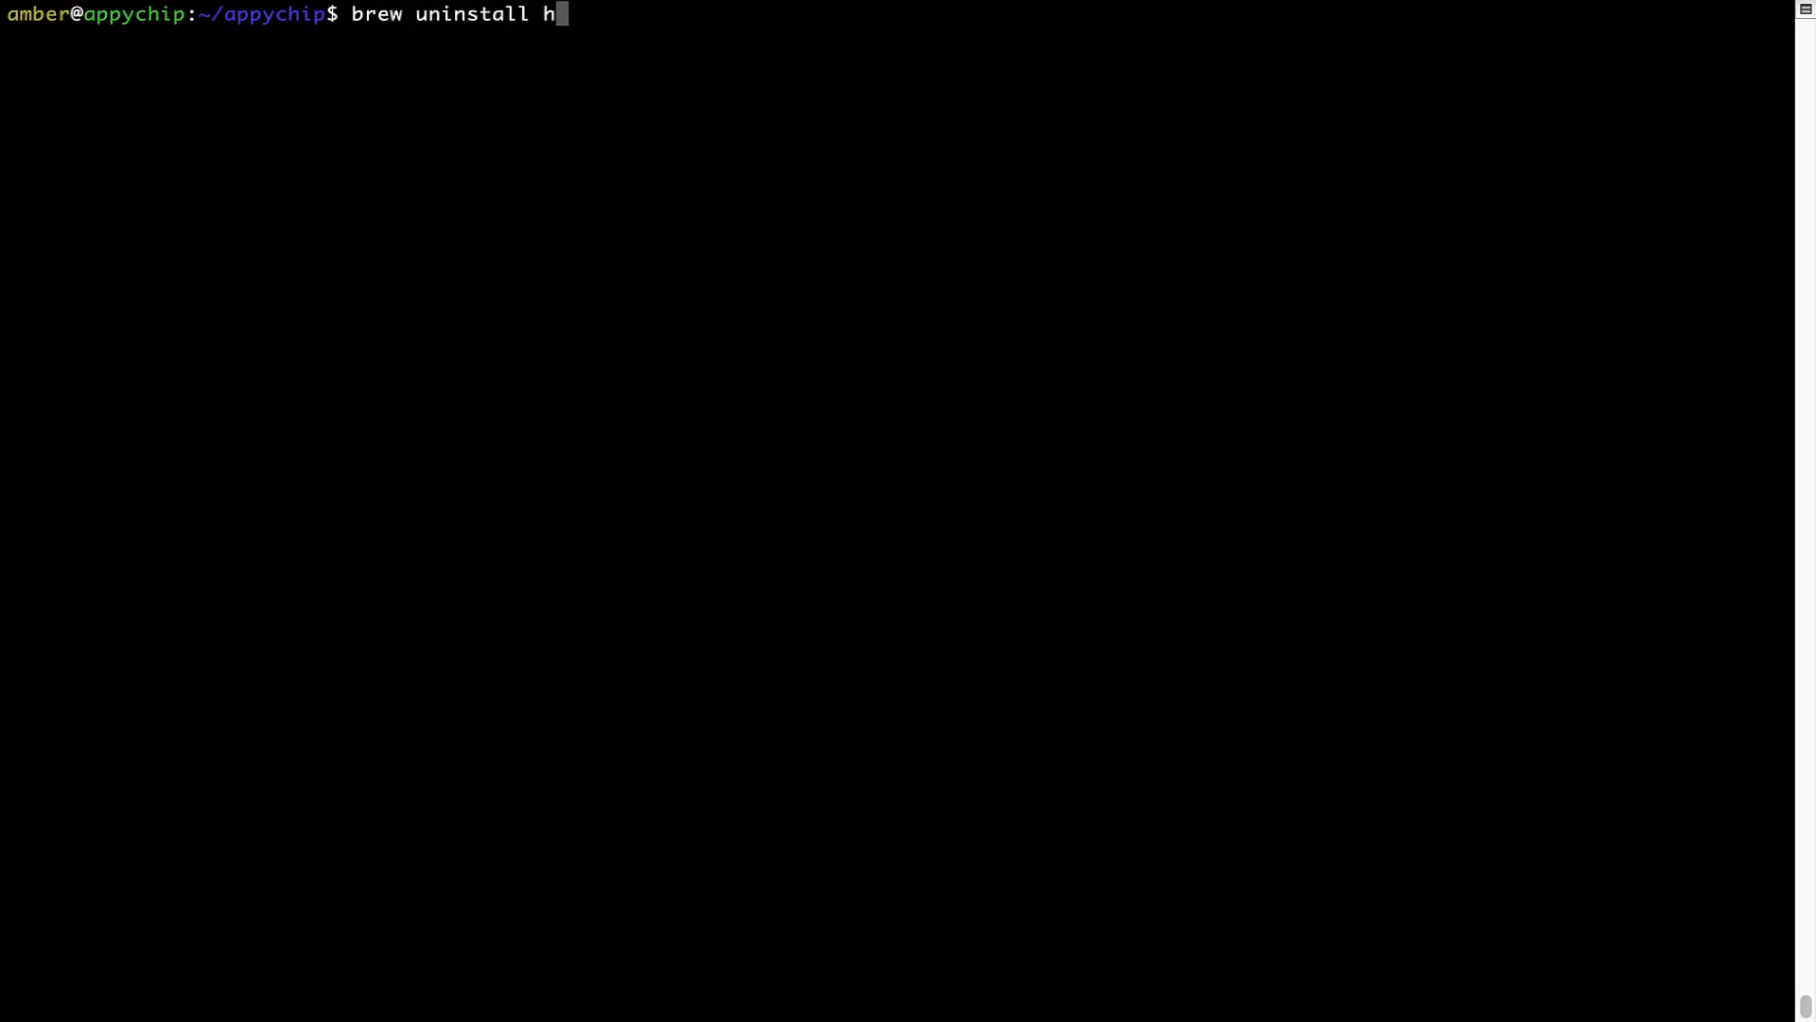
pyautogui.write('ello')
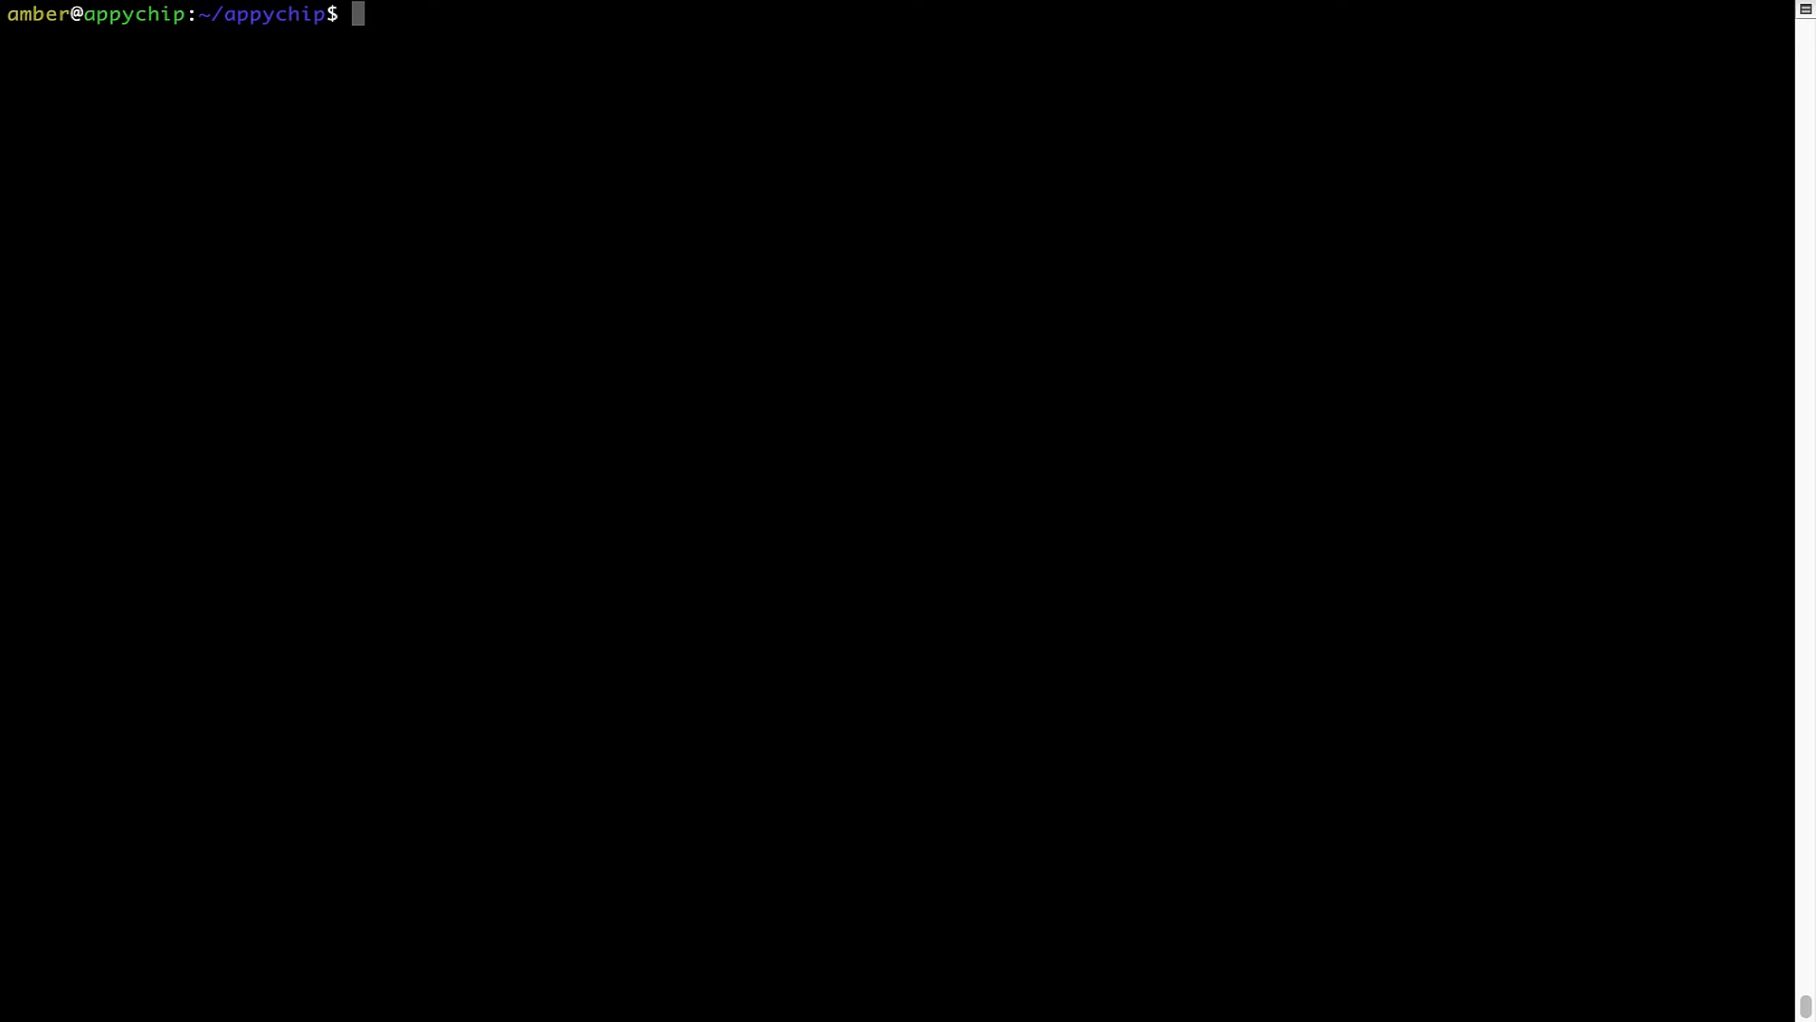
pyautogui.write('brew c')
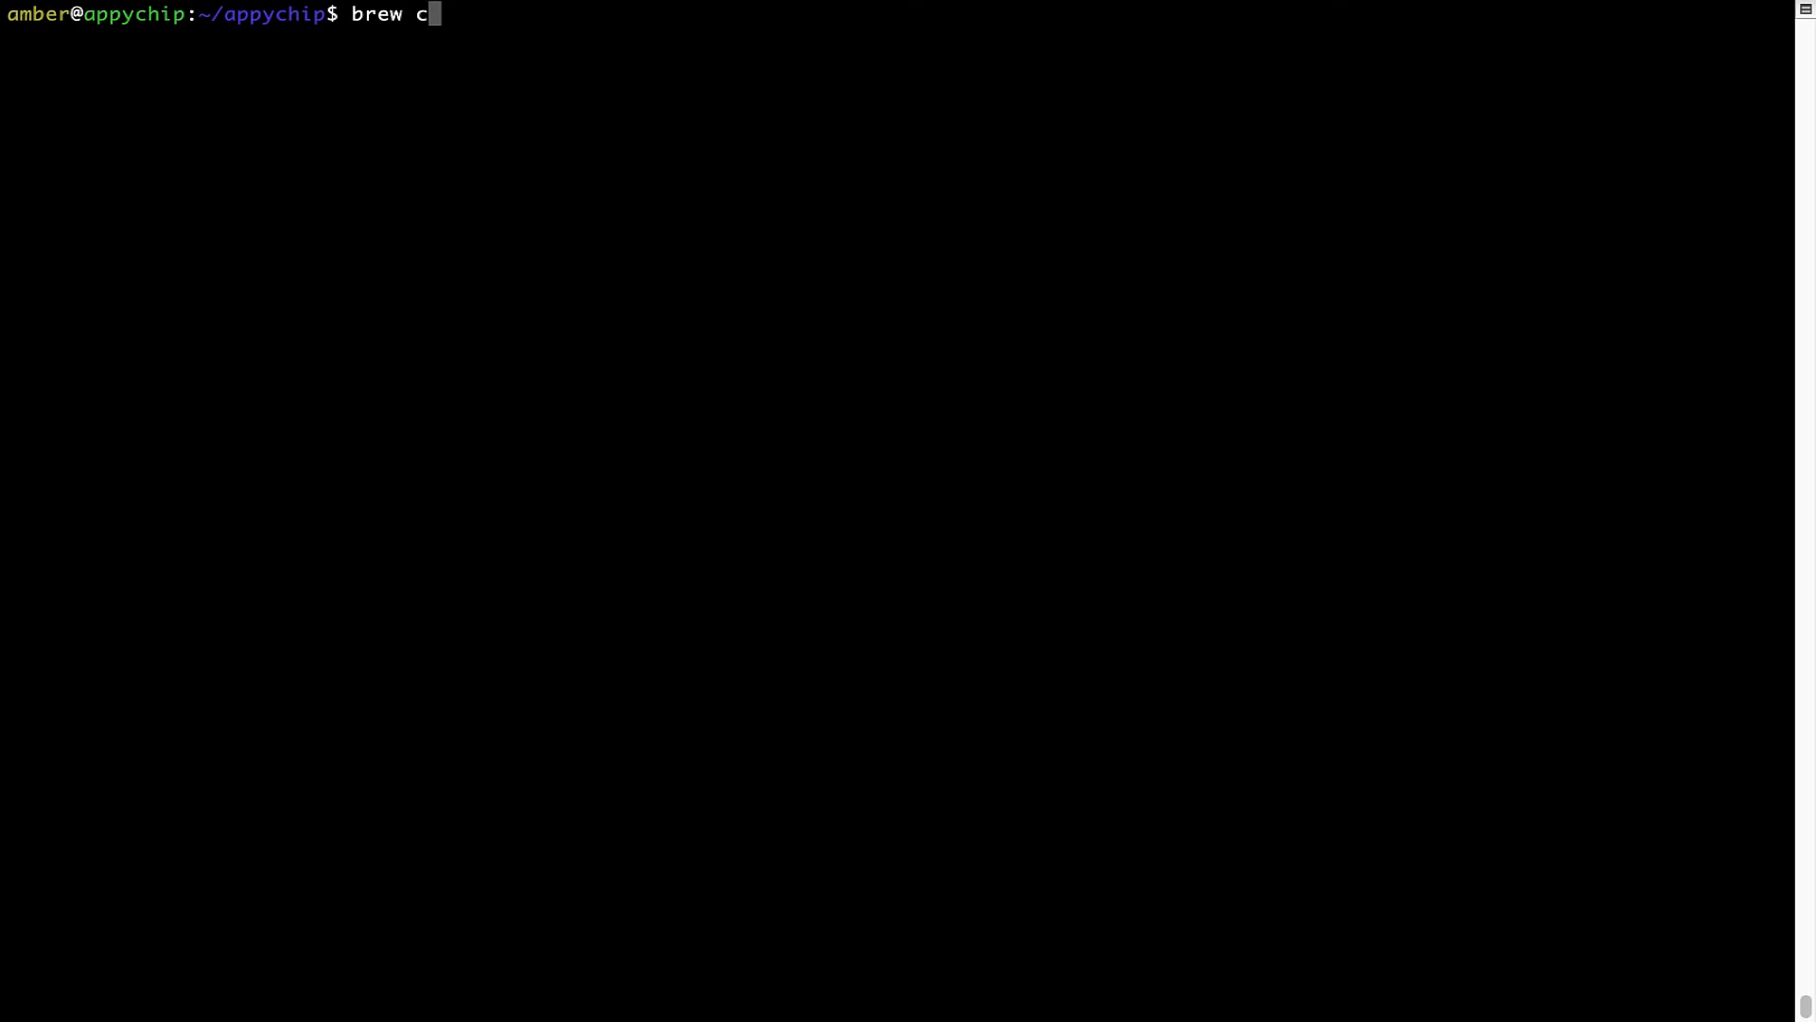
pyautogui.write('leanup')
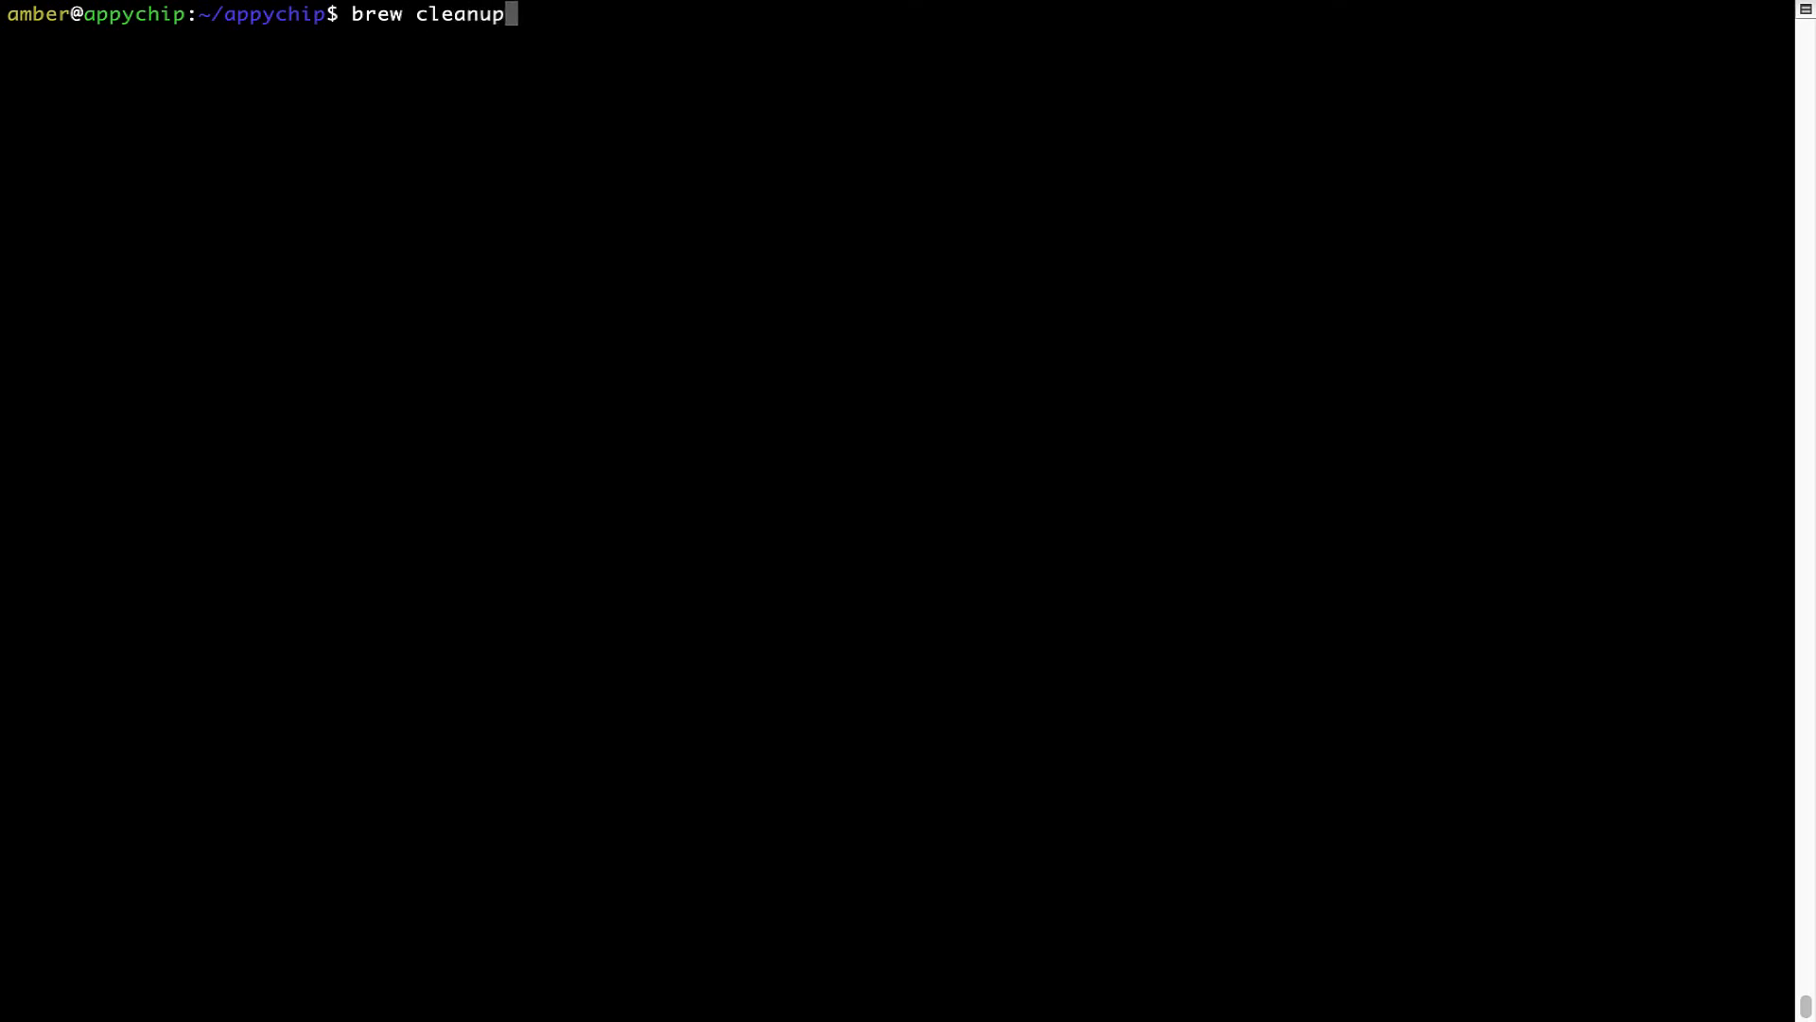